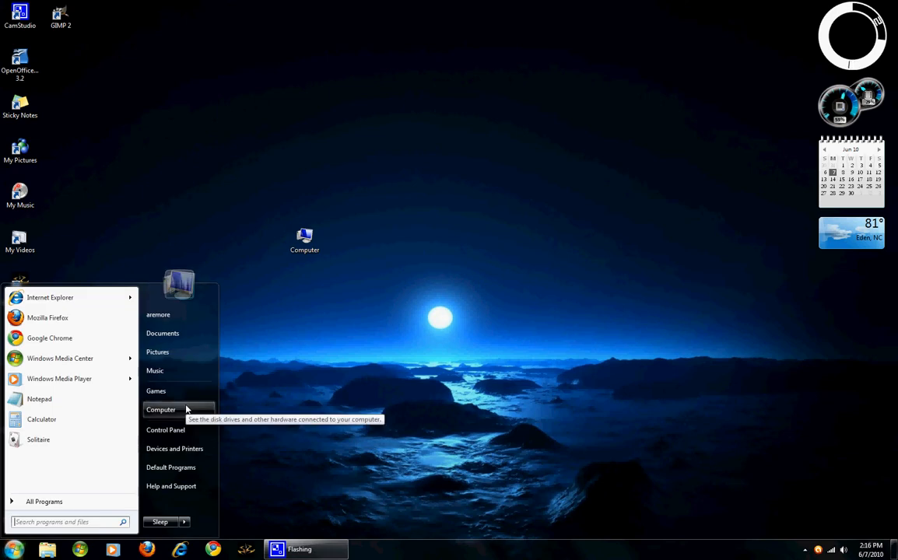
Open Computer from the Start menu to show the drives on this PC
{"action": "left_click", "coordinate": [161, 409]}
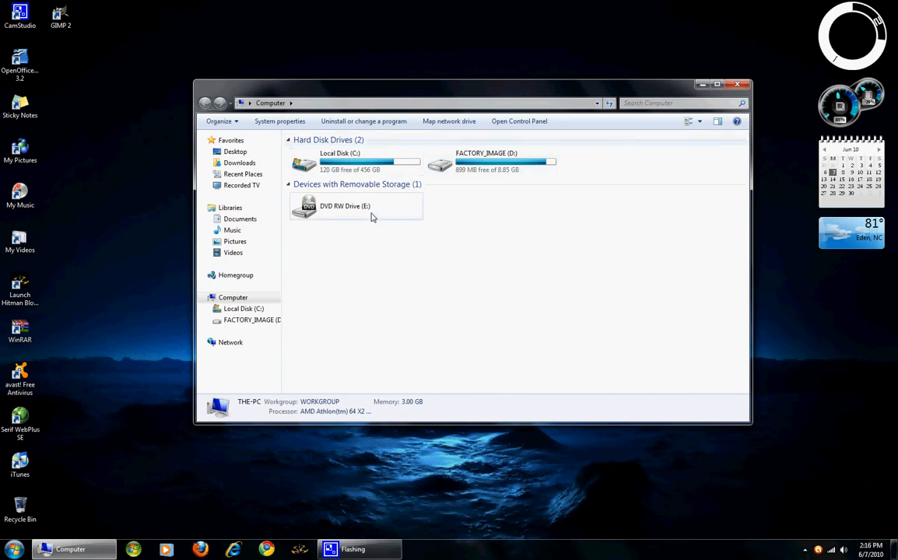
{"action": "mouse_move", "coordinate": [408, 198]}
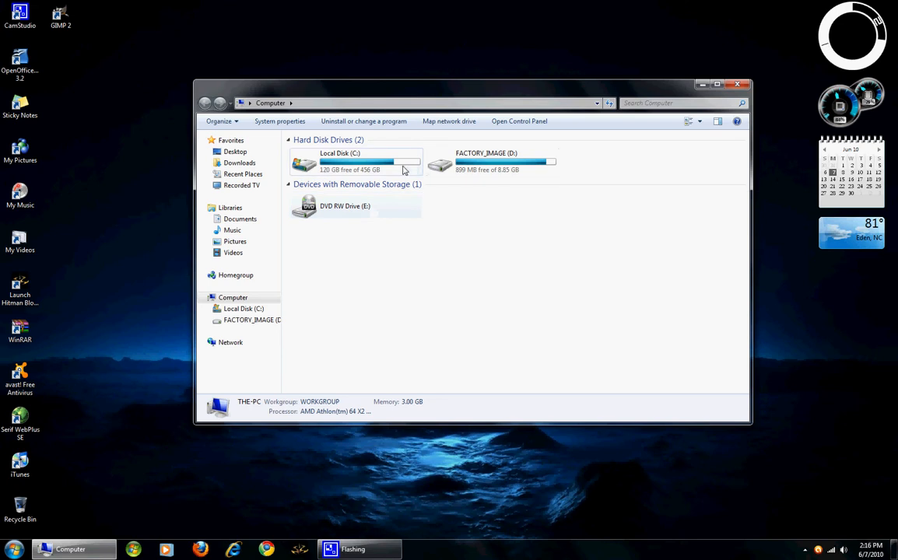
{"action": "mouse_move", "coordinate": [389, 171]}
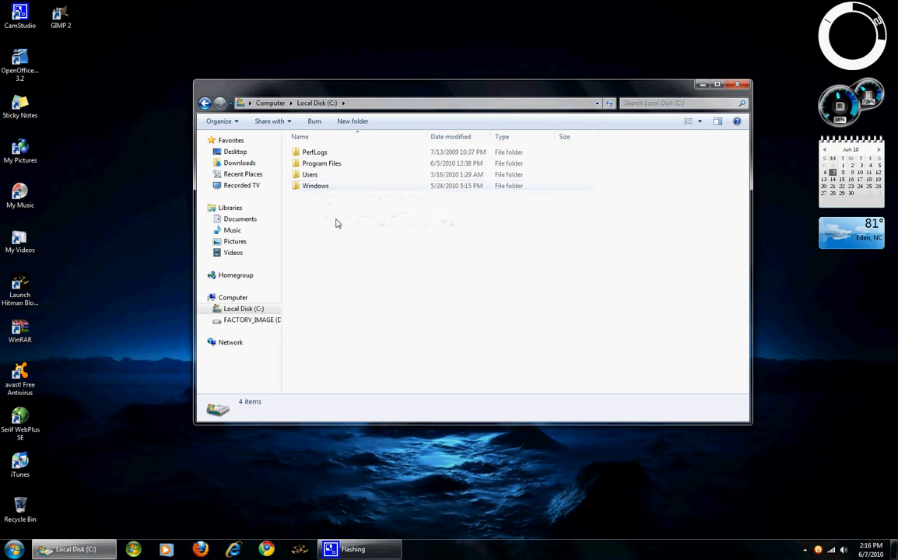
Create a new folder on Local Disk (C:) and name it Folder 1
{"action": "right_click", "coordinate": [338, 223]}
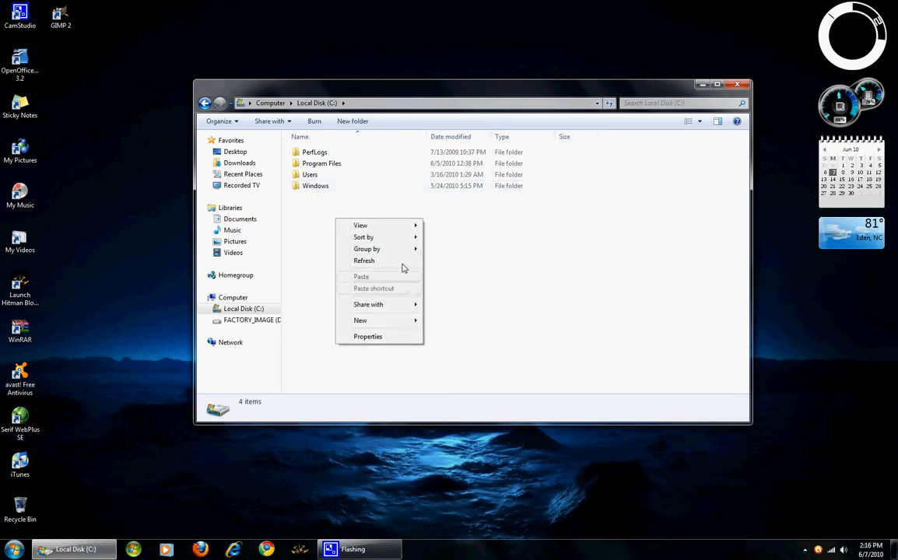
{"action": "mouse_move", "coordinate": [359, 320]}
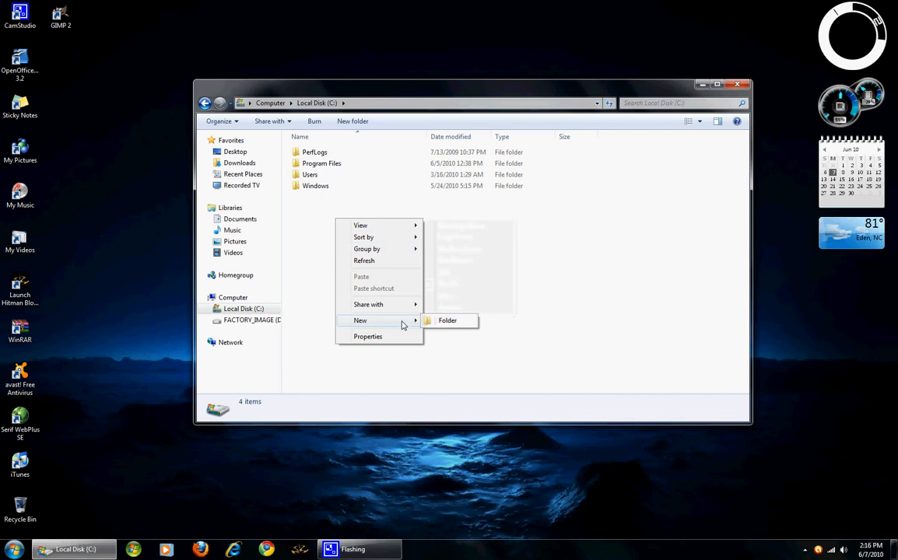
{"action": "left_click", "coordinate": [447, 321]}
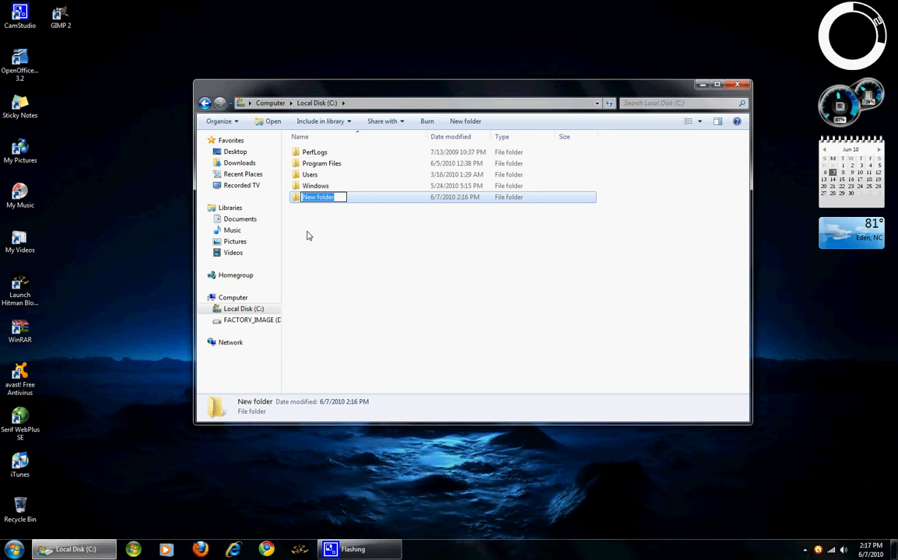
{"action": "type", "text": "Folder"}
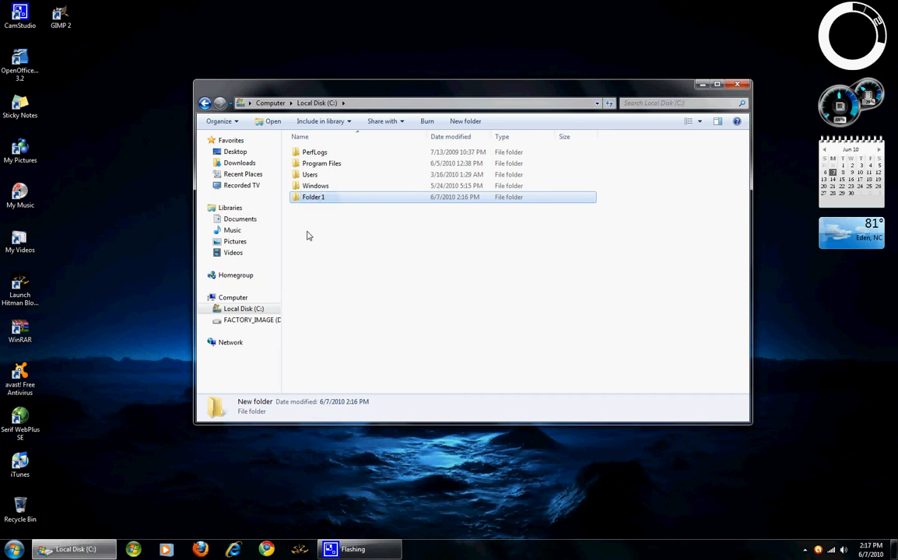
{"action": "left_click", "coordinate": [313, 196]}
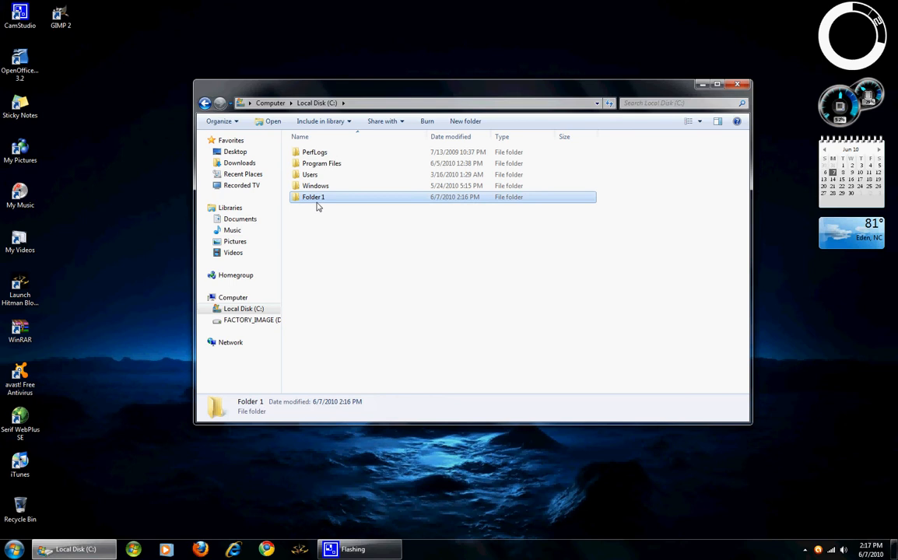
Bring up Folder 1's right-click menu, dismiss it, and select then deselect the folder
{"action": "right_click", "coordinate": [317, 197]}
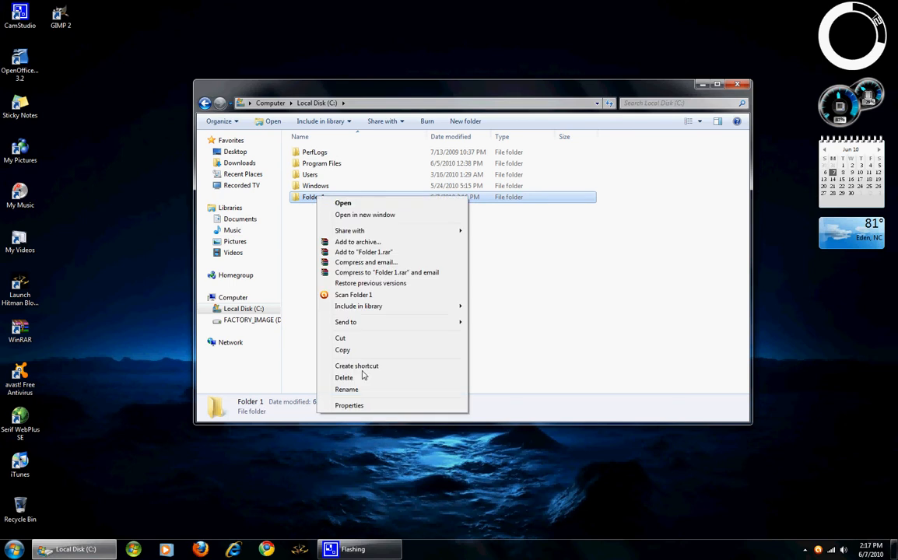
{"action": "left_click", "coordinate": [346, 389]}
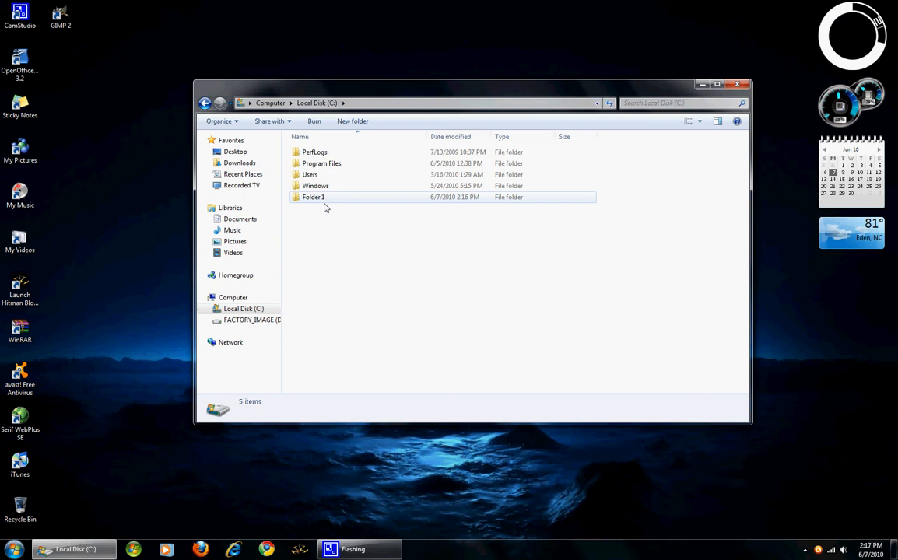
{"action": "left_click", "coordinate": [313, 197]}
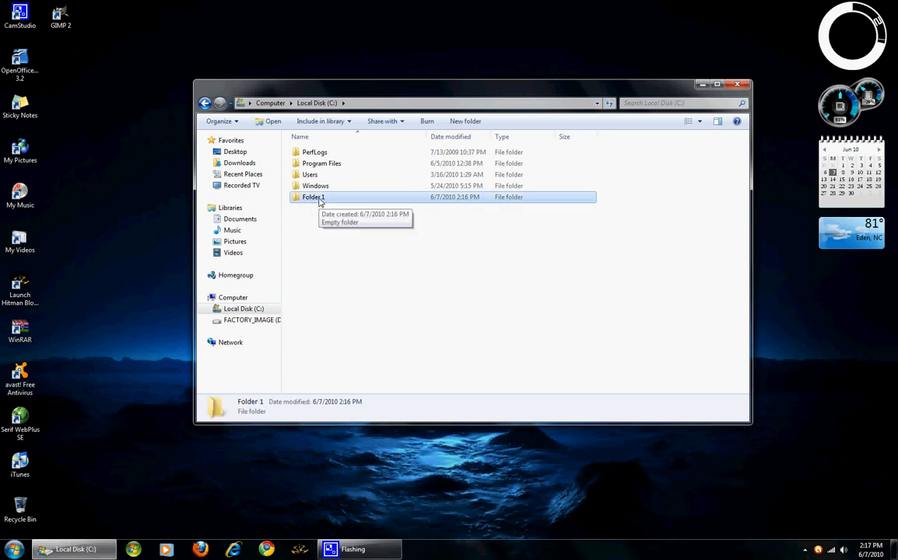
{"action": "left_click", "coordinate": [313, 196]}
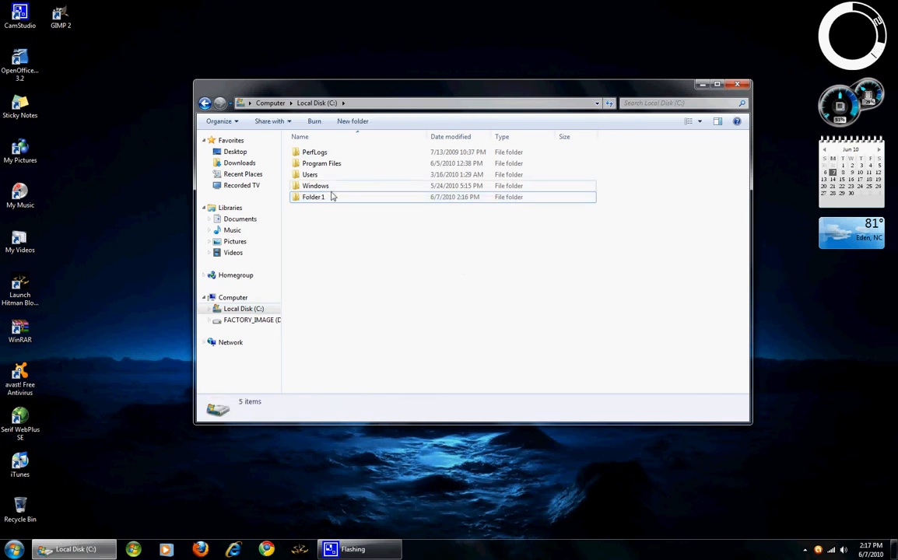
Copy Folder 1 and paste it onto Local Disk (C:) as 'Folder 1 - Copy'
{"action": "left_click", "coordinate": [312, 197]}
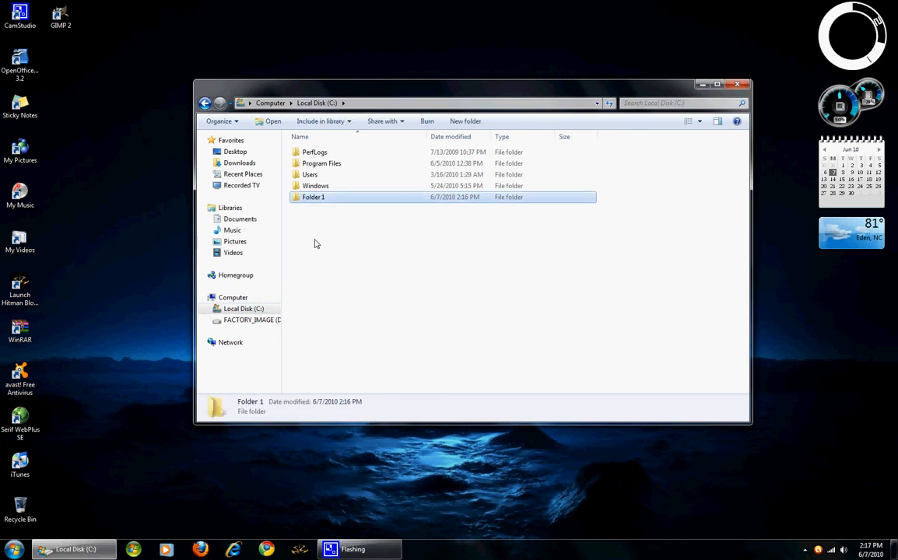
{"action": "mouse_move", "coordinate": [328, 198]}
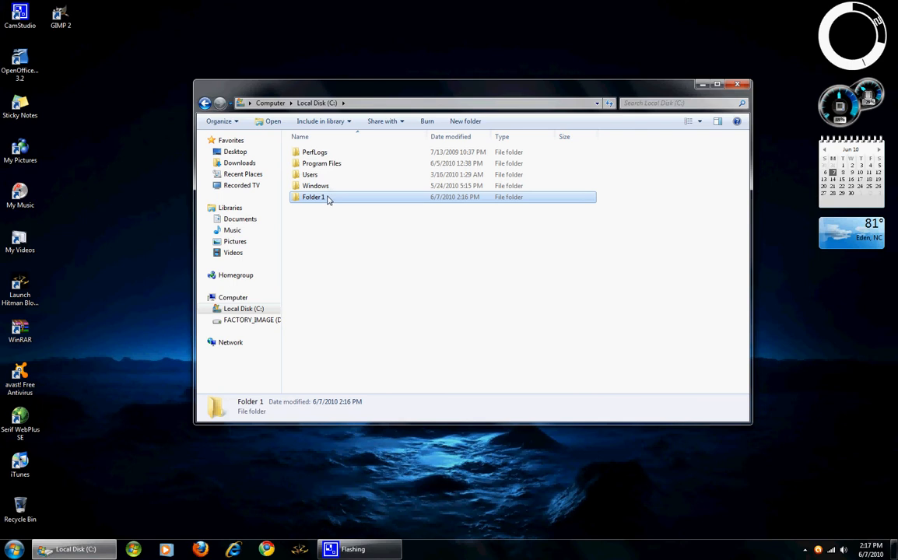
{"action": "right_click", "coordinate": [320, 197]}
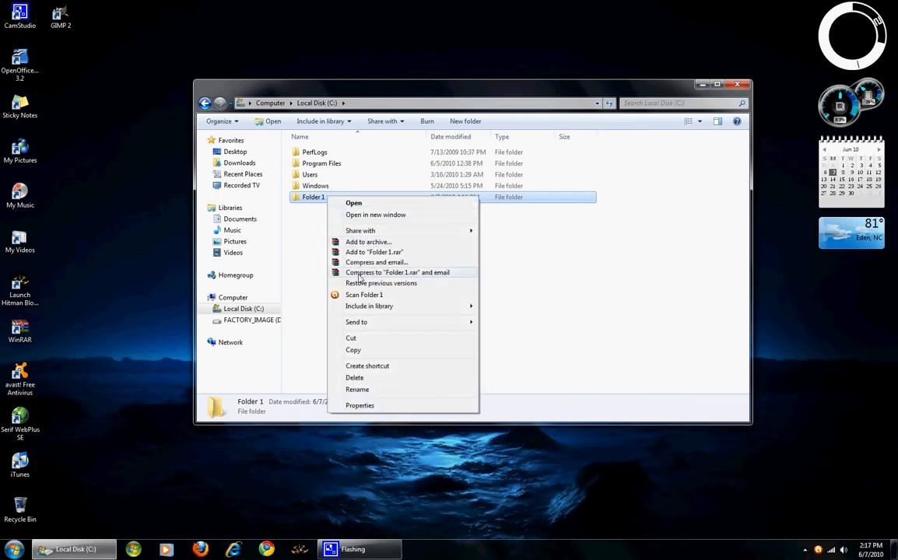
{"action": "left_click", "coordinate": [353, 350]}
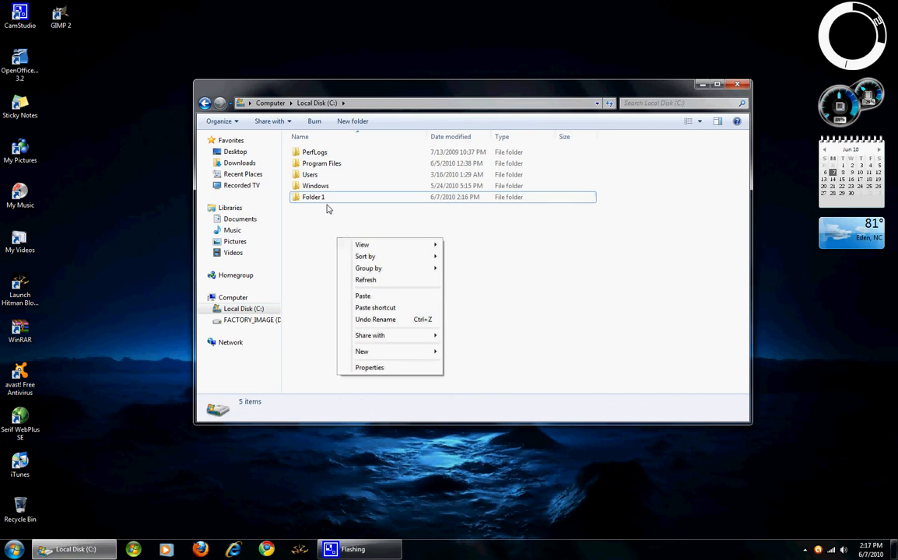
{"action": "left_click", "coordinate": [314, 200]}
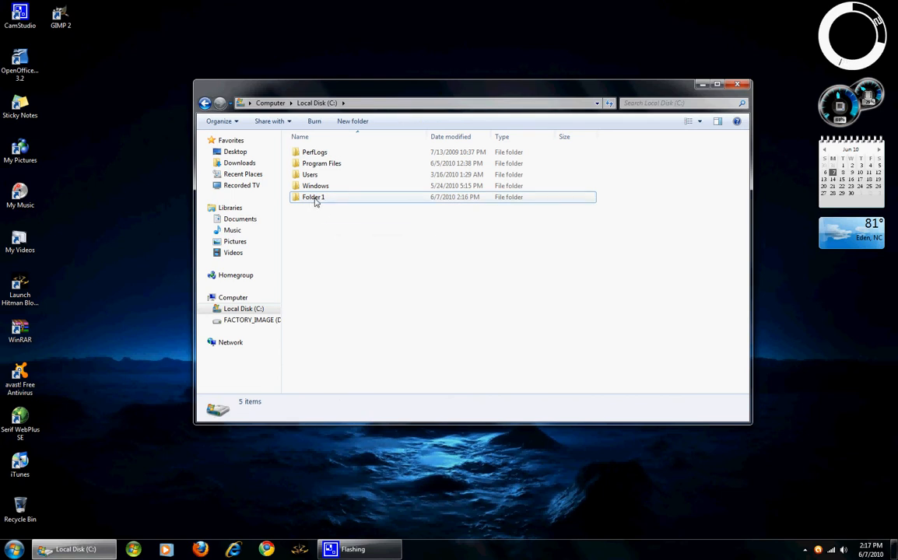
{"action": "mouse_move", "coordinate": [323, 208]}
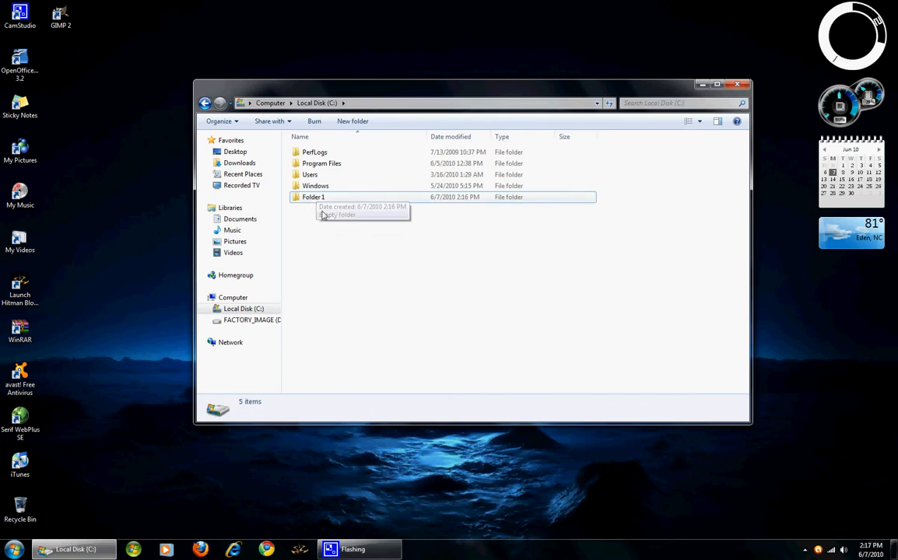
{"action": "mouse_move", "coordinate": [259, 164]}
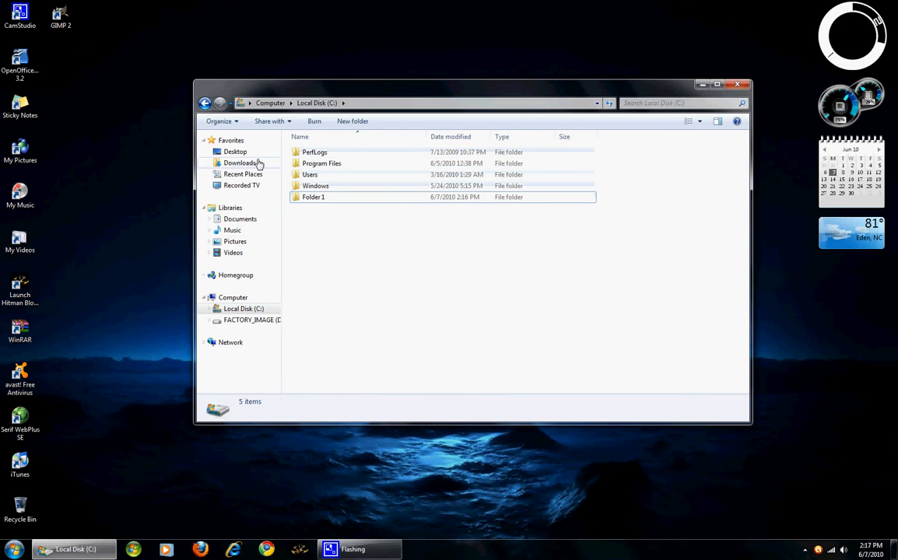
{"action": "right_click", "coordinate": [319, 214]}
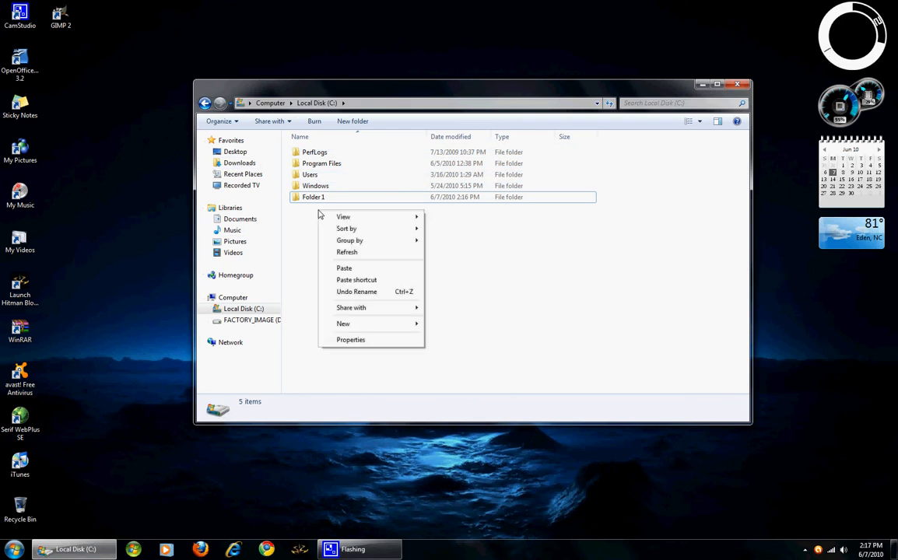
{"action": "left_click", "coordinate": [344, 216]}
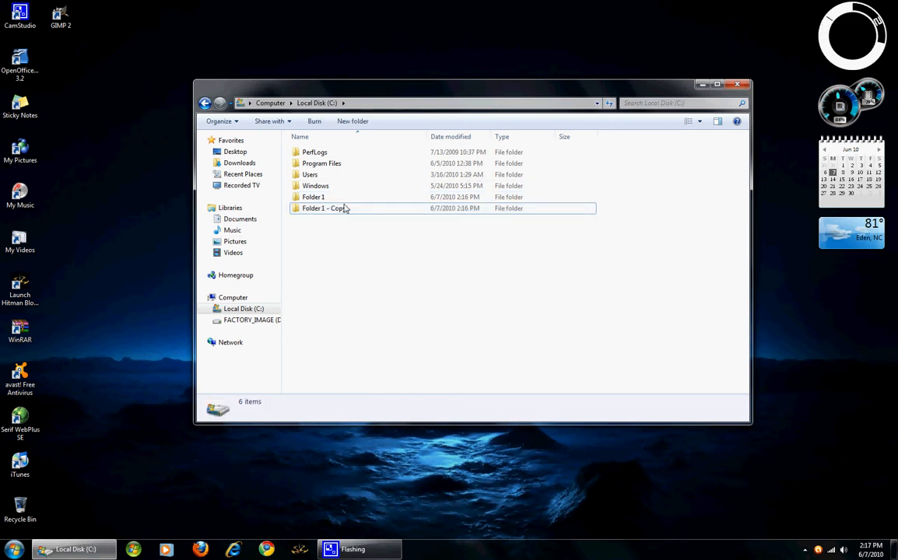
Rename the first copied folder to Folder 2
{"action": "left_click", "coordinate": [324, 207]}
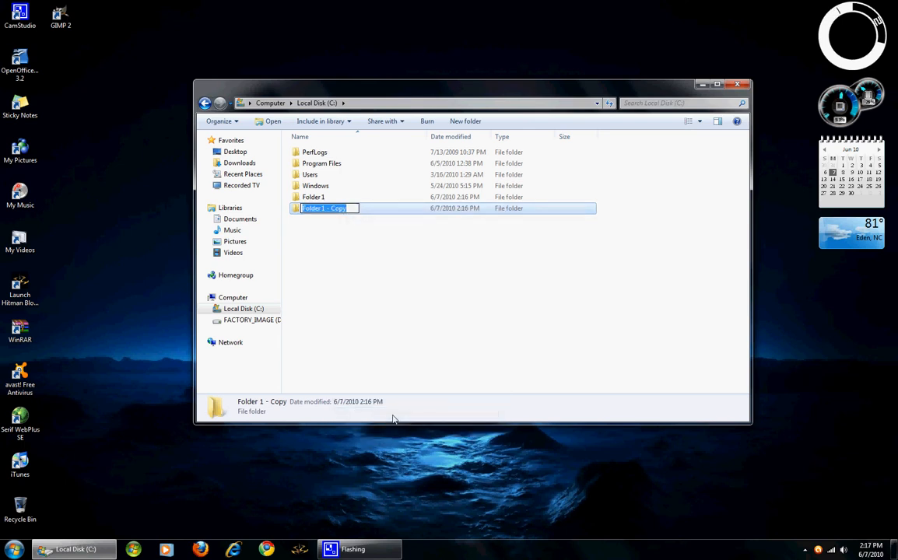
{"action": "type", "text": "Fol"}
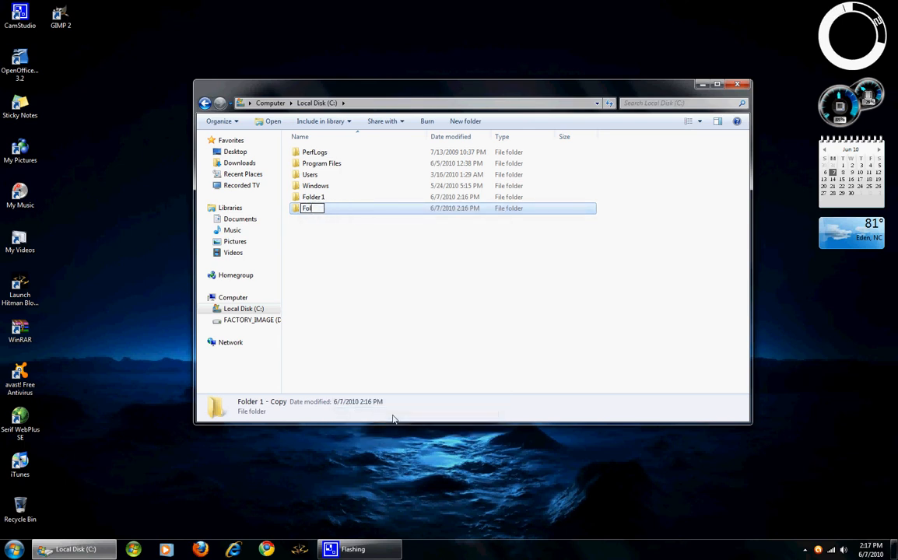
{"action": "type", "text": "Folder 2"}
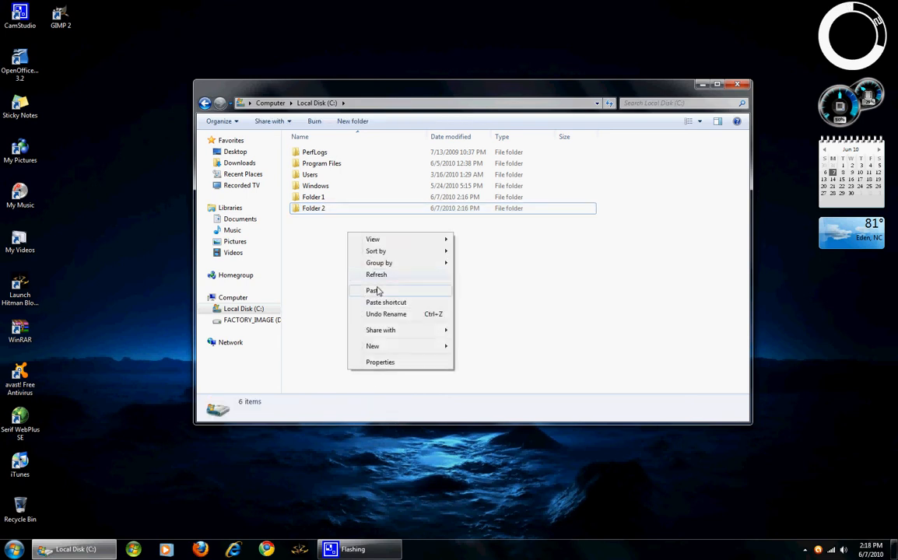
{"action": "left_click", "coordinate": [371, 291]}
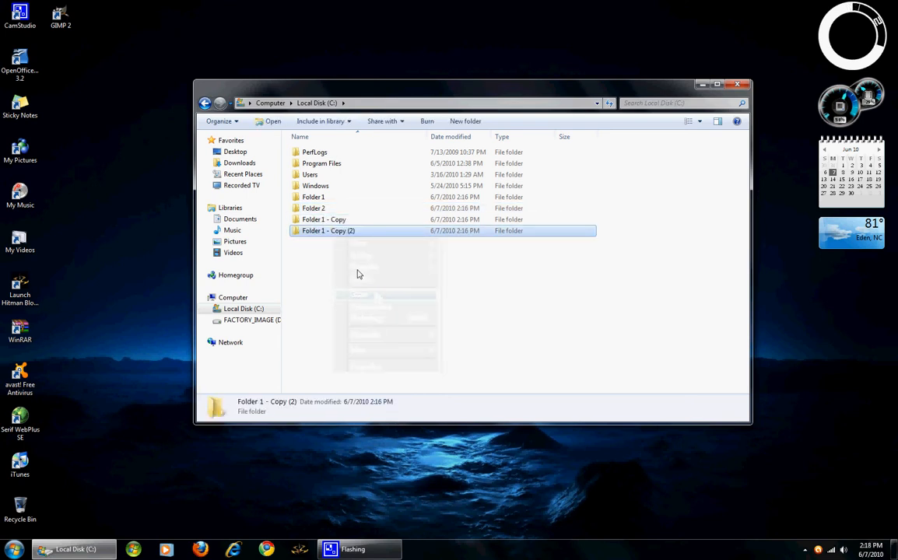
Rename the remaining 'Folder 1 - Copy' folder to Folder 4
{"action": "right_click", "coordinate": [323, 218]}
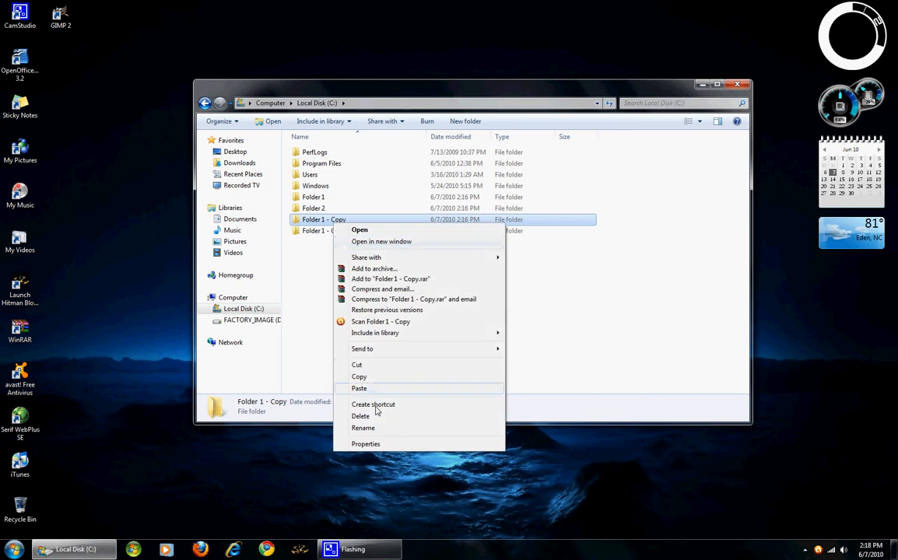
{"action": "left_click", "coordinate": [360, 427]}
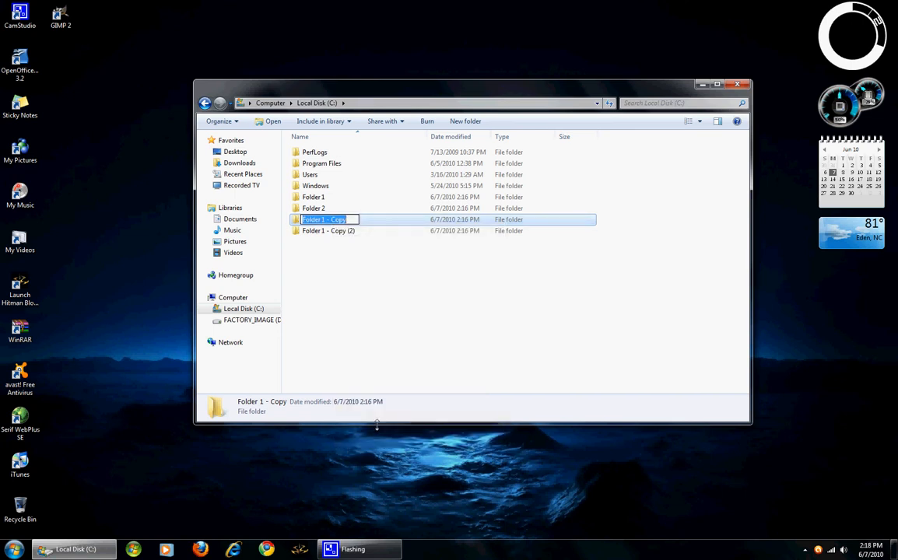
{"action": "type", "text": "Folder 3"}
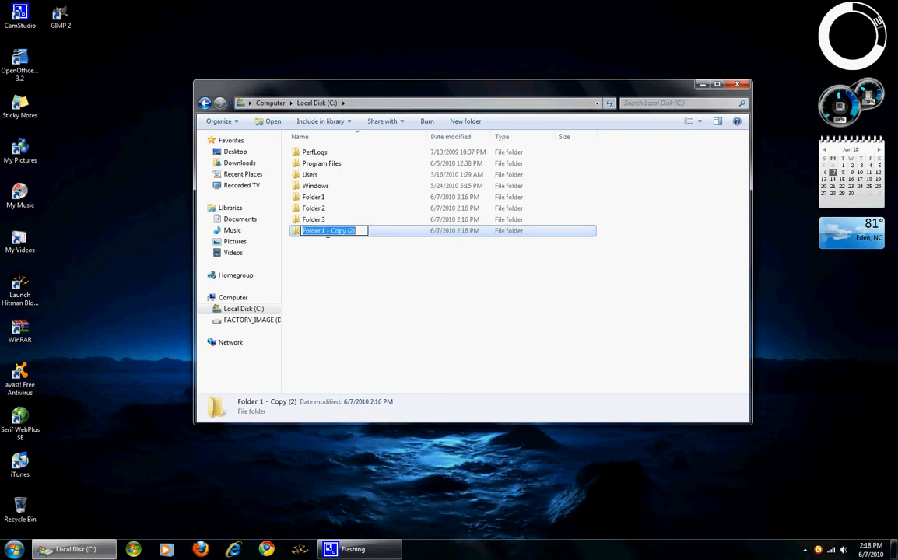
{"action": "type", "text": "Fol"}
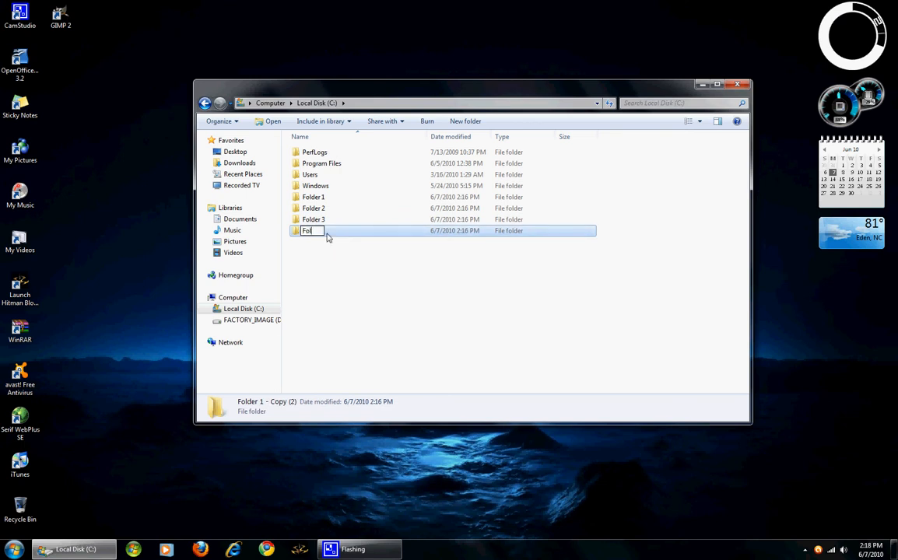
{"action": "type", "text": "Folder 4"}
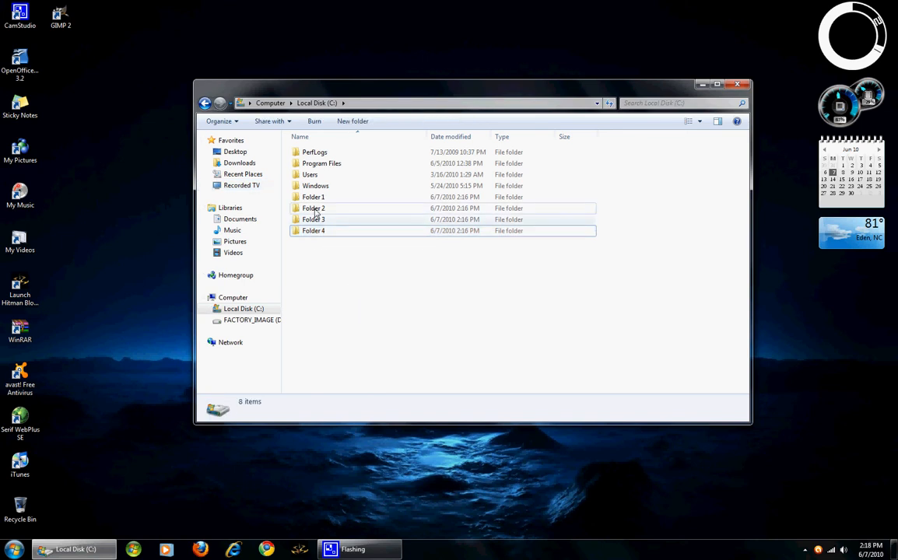
Cut Folder 2, paste it into Folder 1, check inside, then return to C:
{"action": "right_click", "coordinate": [314, 207]}
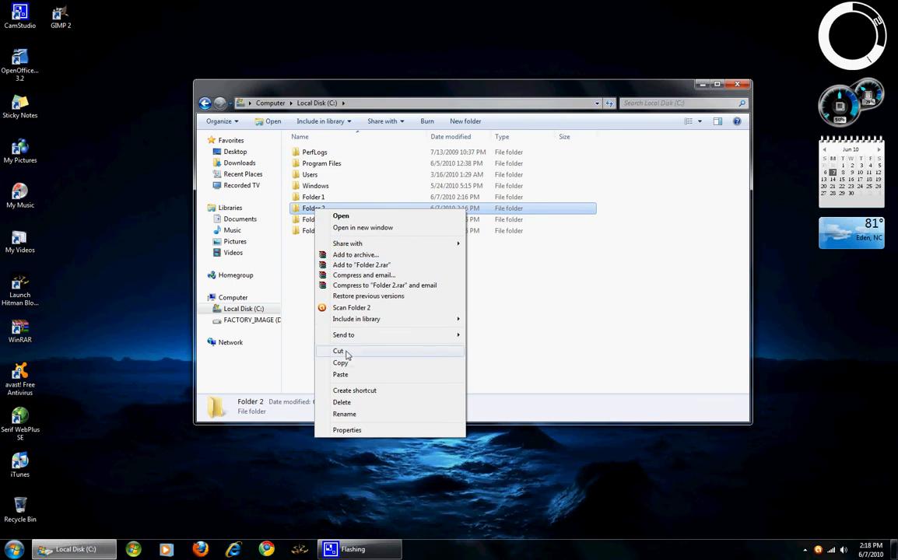
{"action": "left_click", "coordinate": [337, 351]}
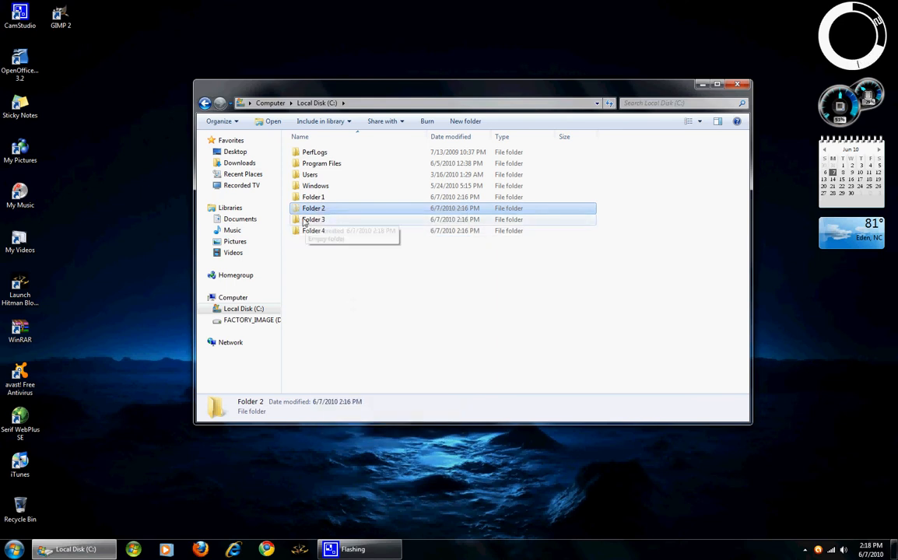
{"action": "mouse_move", "coordinate": [311, 237]}
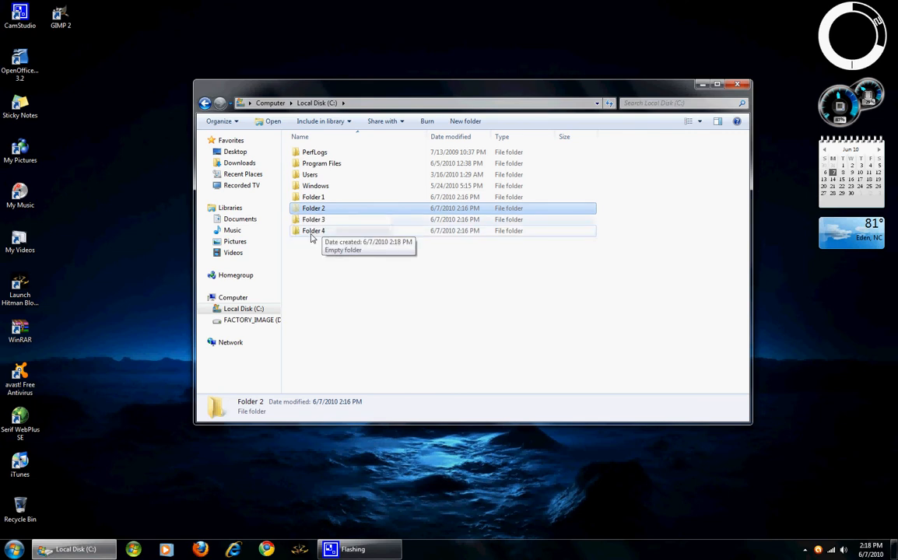
{"action": "mouse_move", "coordinate": [302, 250]}
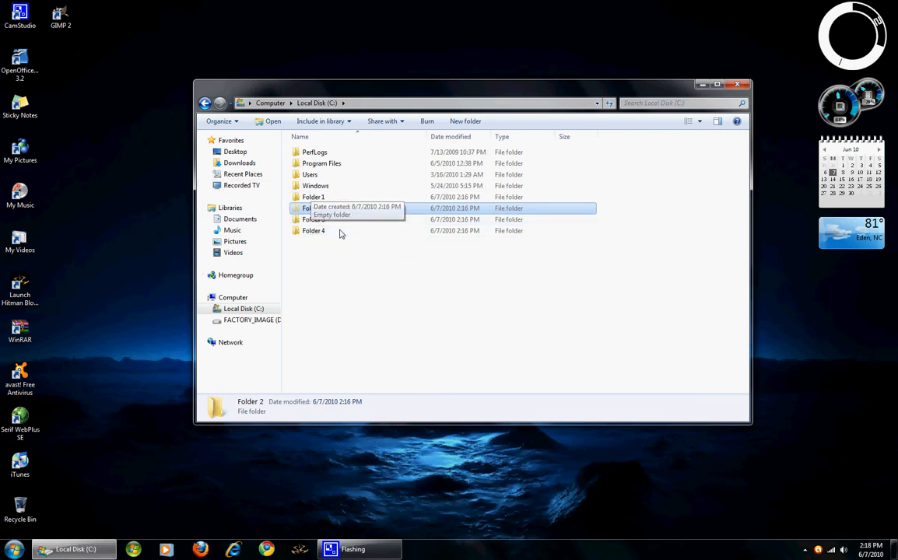
{"action": "left_click", "coordinate": [313, 197]}
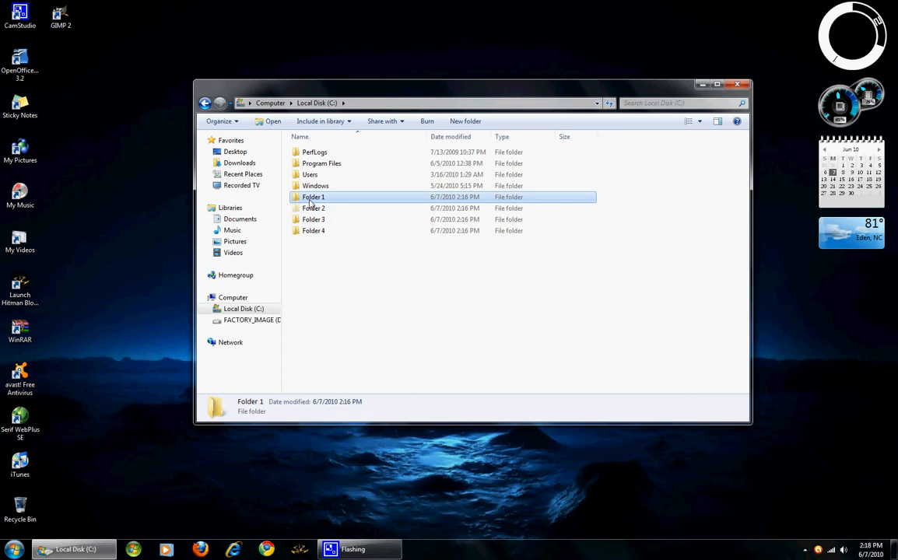
{"action": "right_click", "coordinate": [313, 196]}
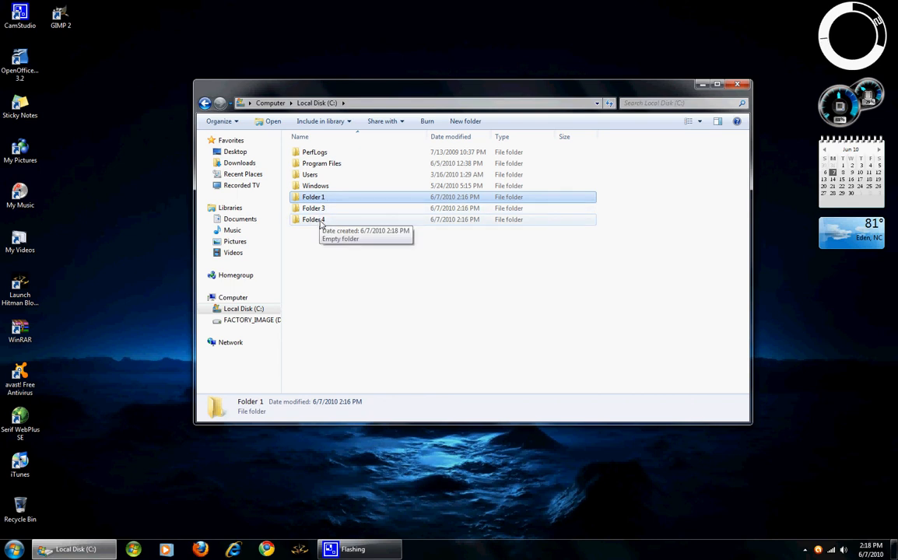
{"action": "mouse_move", "coordinate": [339, 219]}
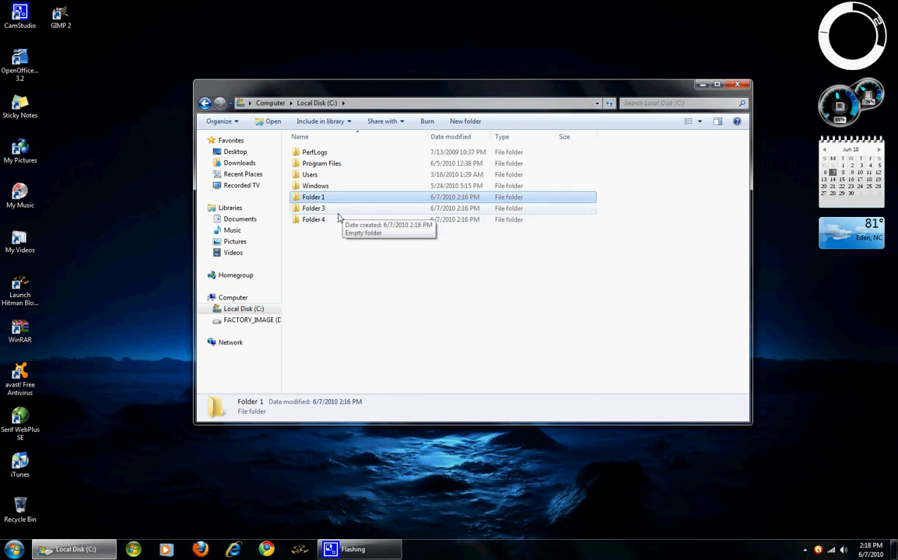
{"action": "mouse_move", "coordinate": [329, 203]}
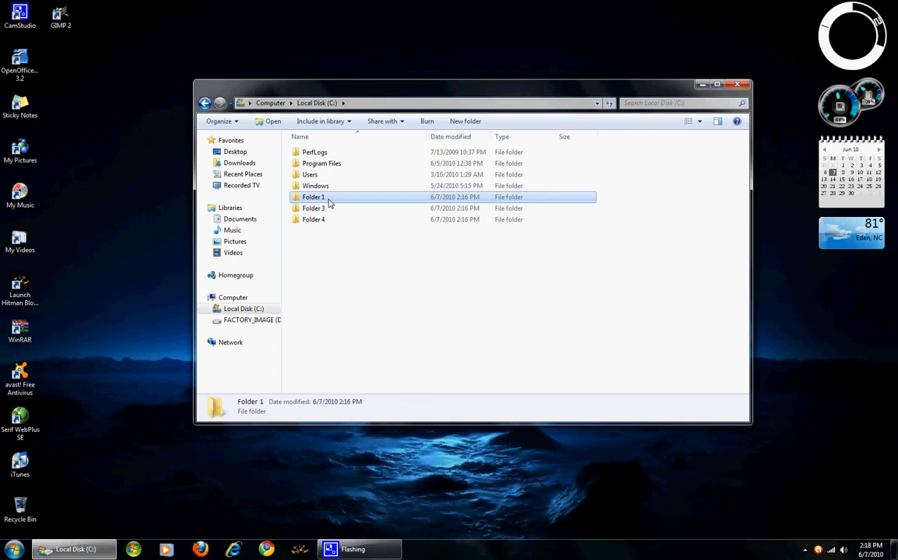
{"action": "double_click", "coordinate": [314, 196]}
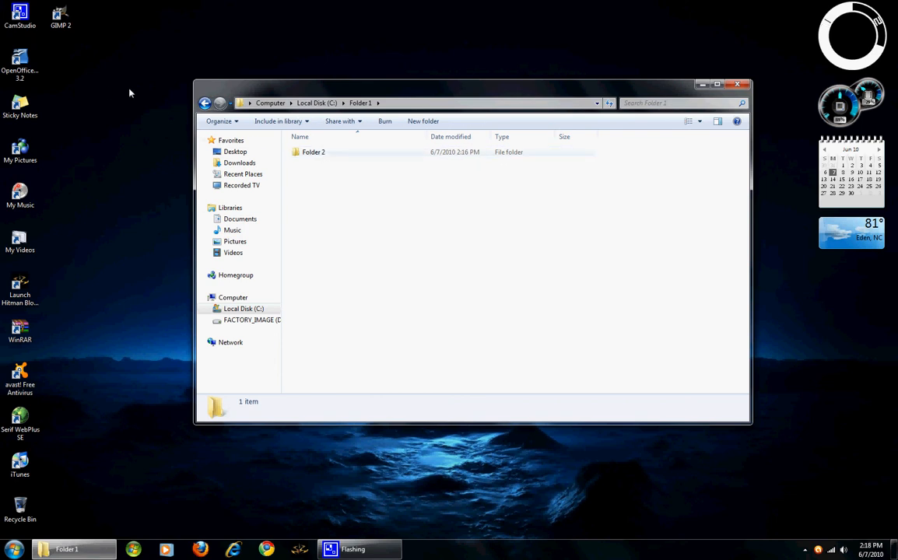
{"action": "left_click", "coordinate": [205, 102]}
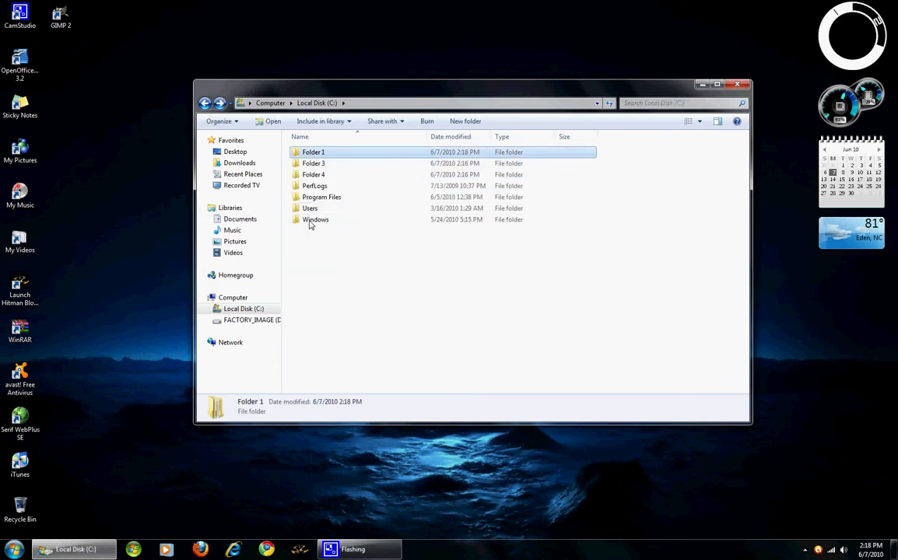
Move Folder 3 and Folder 4 into Folder 1, then open Folder 1 to view them
{"action": "left_click", "coordinate": [313, 163]}
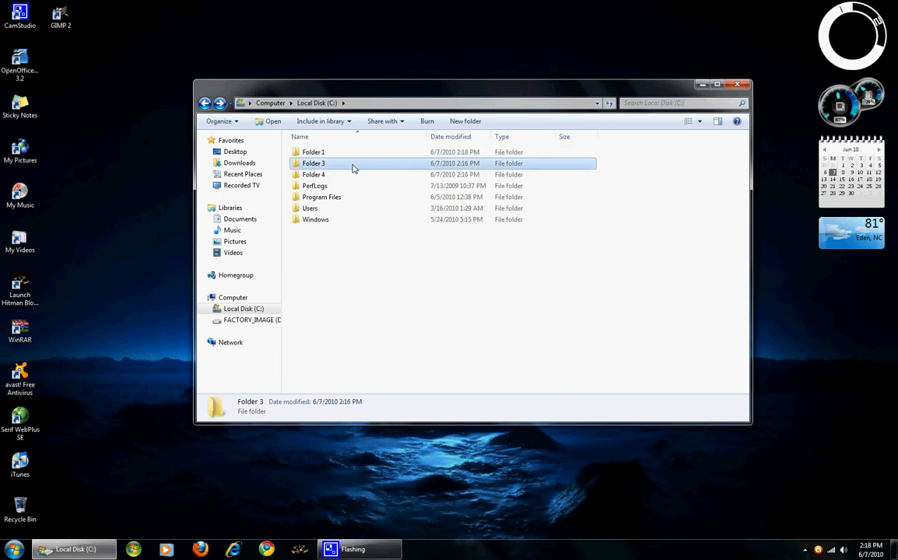
{"action": "mouse_move", "coordinate": [344, 169]}
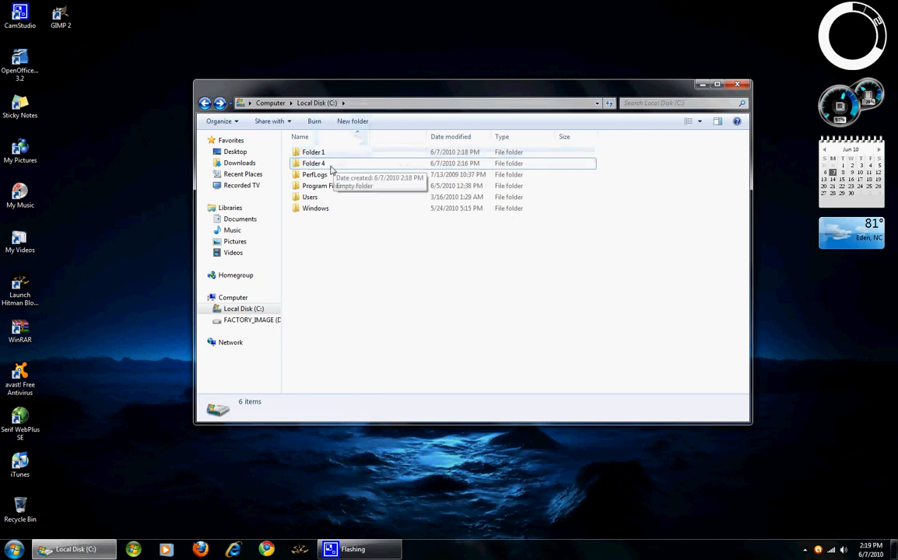
{"action": "left_click", "coordinate": [313, 163]}
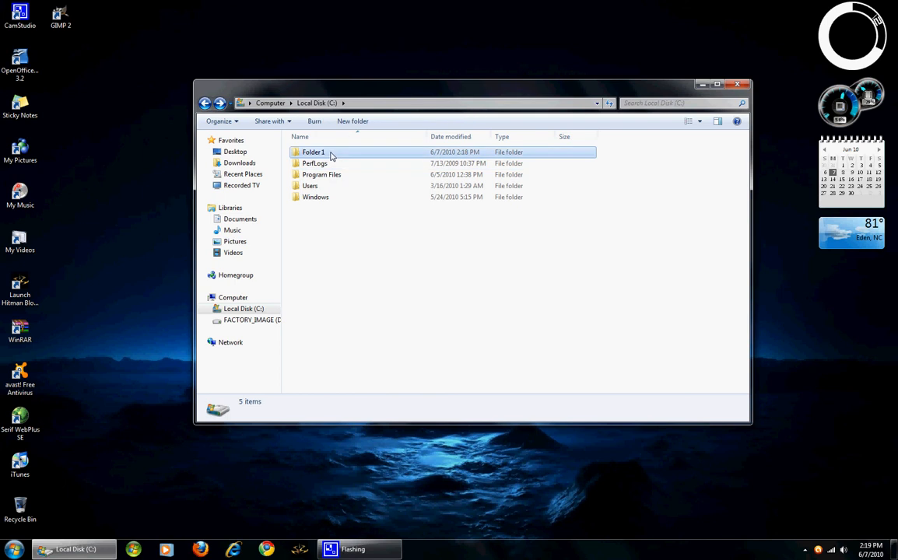
{"action": "double_click", "coordinate": [311, 152]}
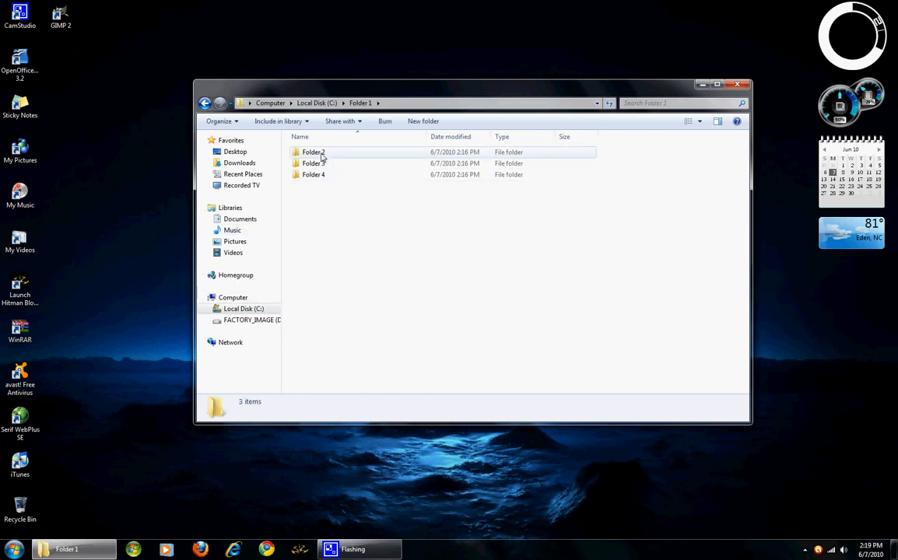
{"action": "left_click", "coordinate": [313, 152]}
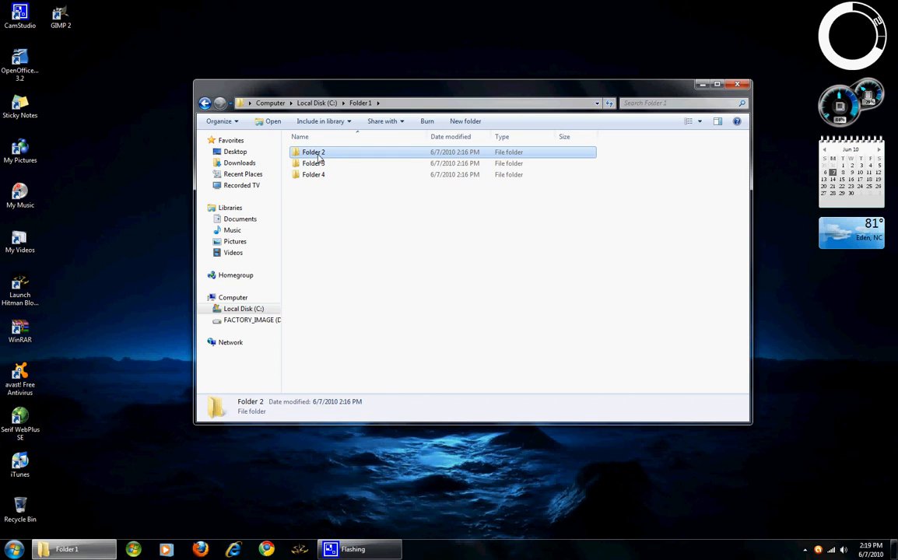
Paste Folder 2 onto Local Disk (C:), then reopen Folder 1 showing Folders 2–4
{"action": "right_click", "coordinate": [312, 151]}
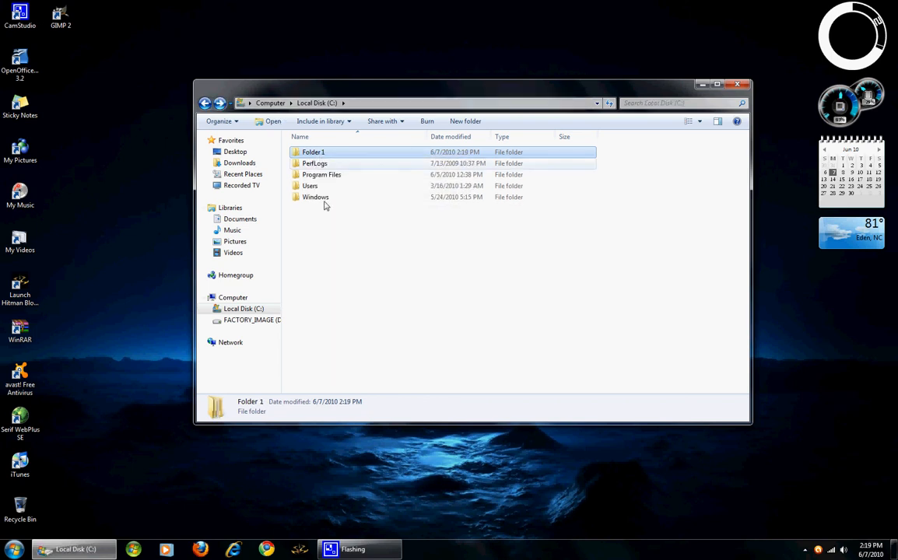
{"action": "right_click", "coordinate": [360, 292]}
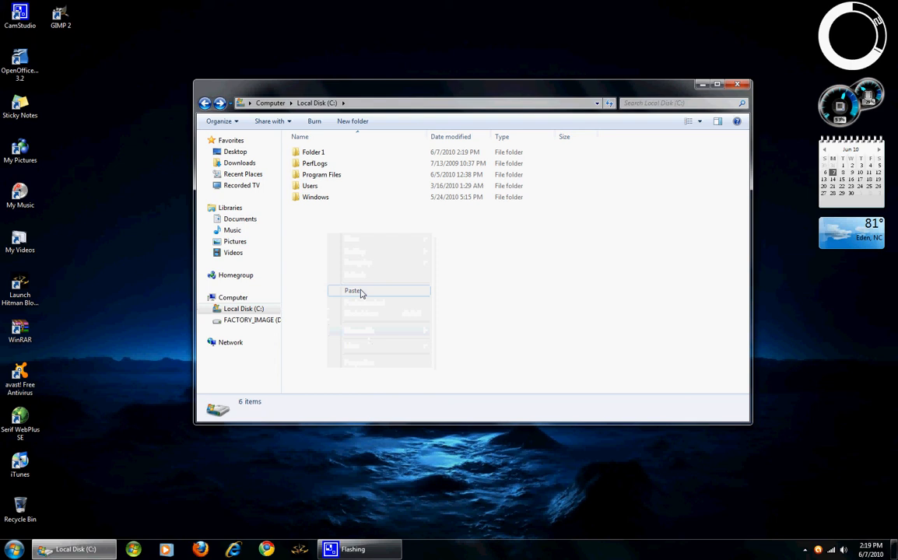
{"action": "left_click", "coordinate": [354, 291]}
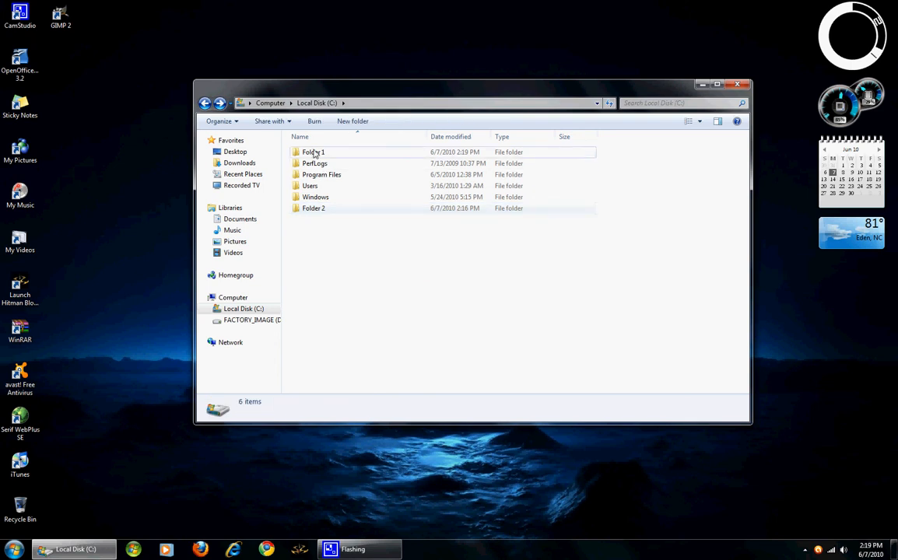
{"action": "double_click", "coordinate": [311, 152]}
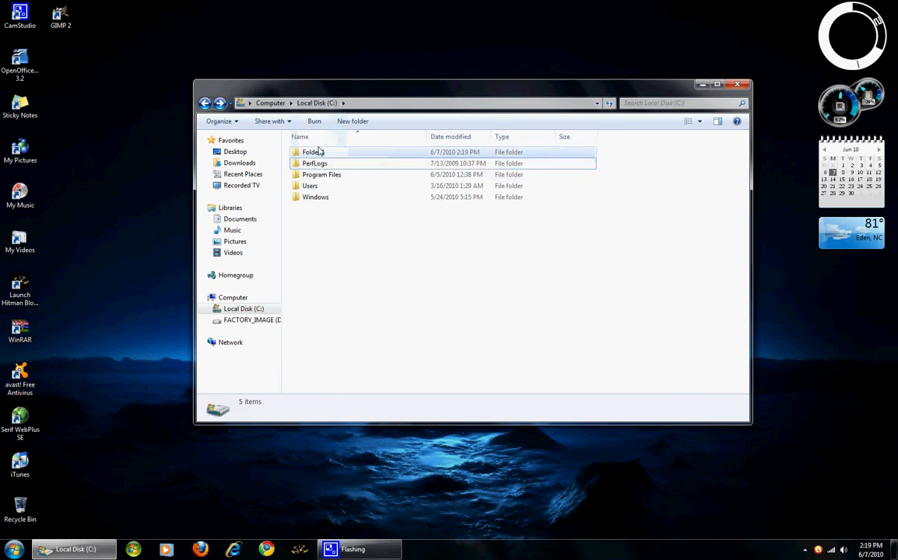
{"action": "double_click", "coordinate": [312, 152]}
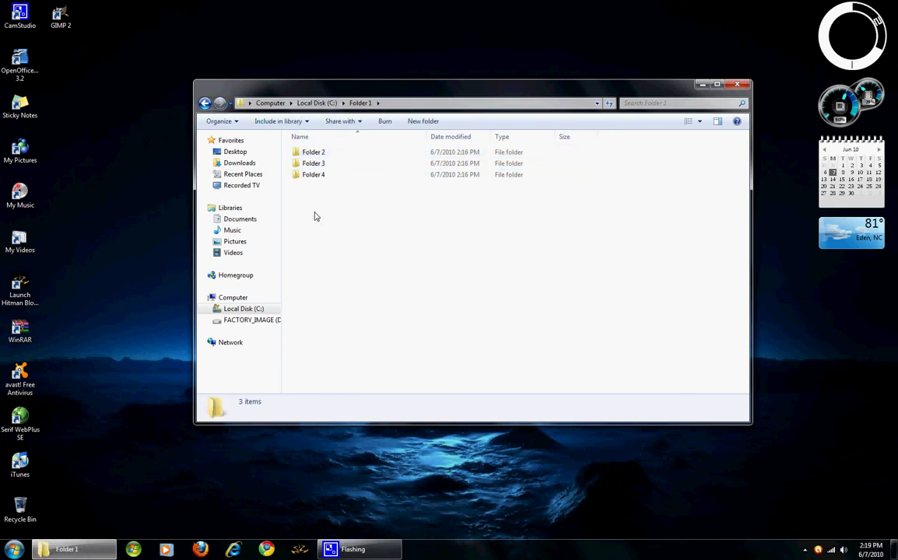
Put a copy of Folder 2 on Local Disk (C:), answering No to each Confirm Folder Replace prompt
{"action": "left_click", "coordinate": [313, 151]}
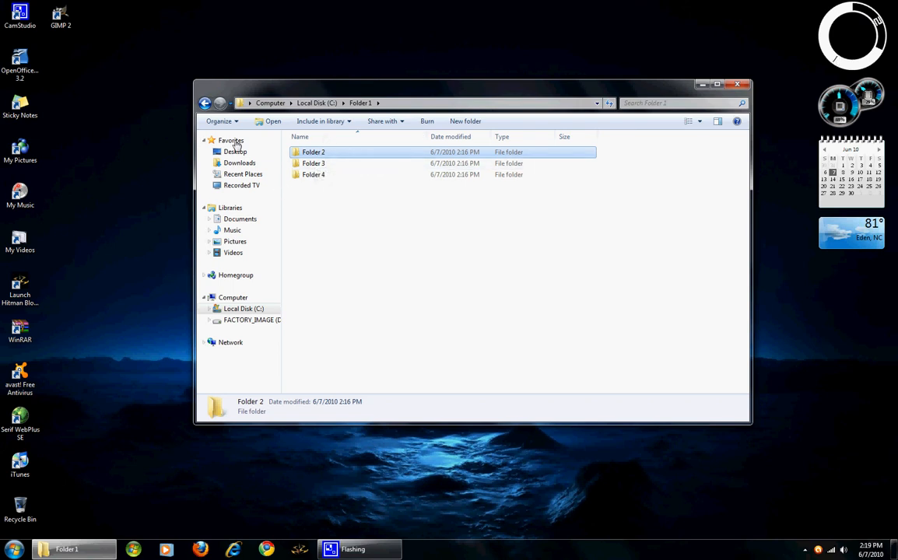
{"action": "mouse_move", "coordinate": [208, 140]}
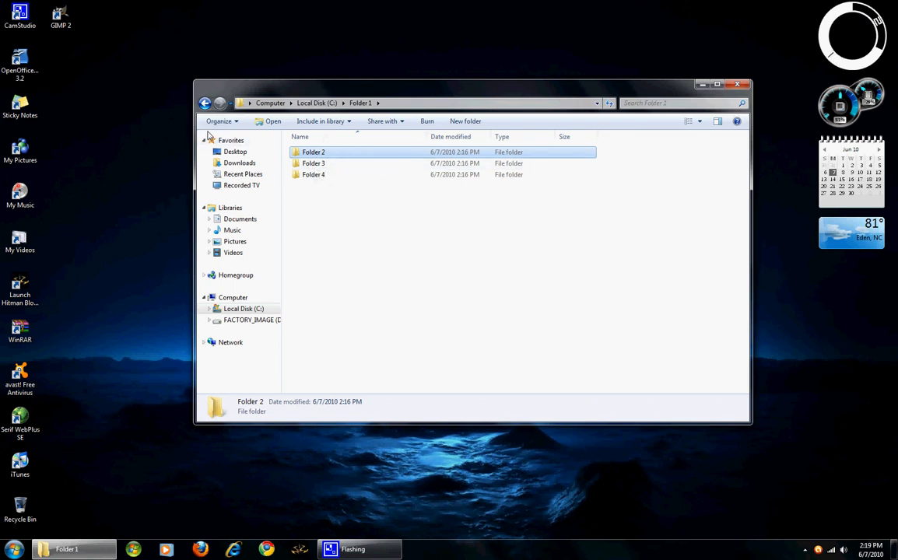
{"action": "mouse_move", "coordinate": [264, 139]}
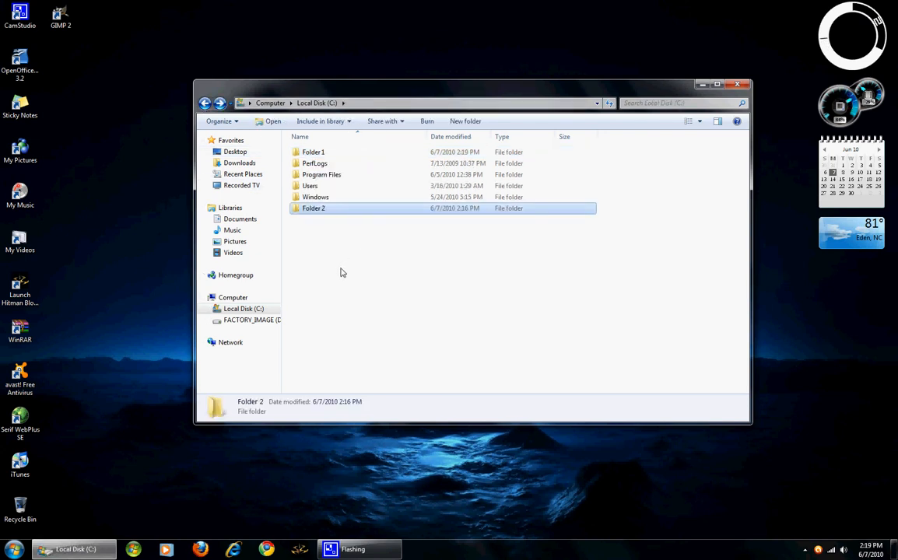
{"action": "mouse_move", "coordinate": [335, 273]}
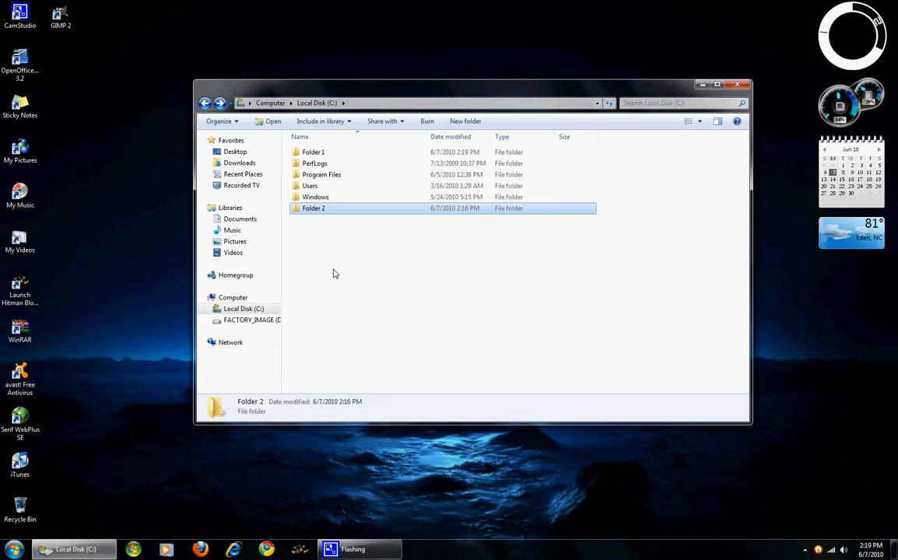
{"action": "mouse_move", "coordinate": [313, 242]}
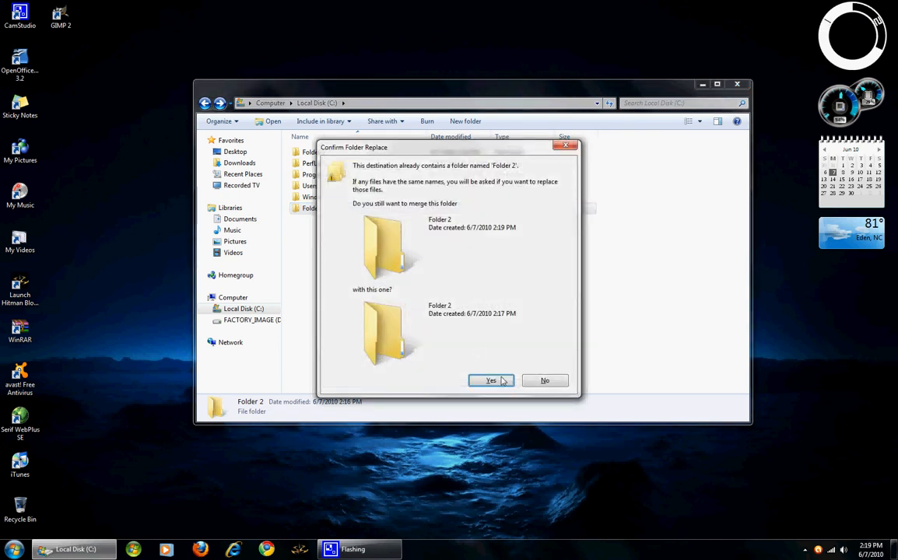
{"action": "left_click", "coordinate": [490, 381]}
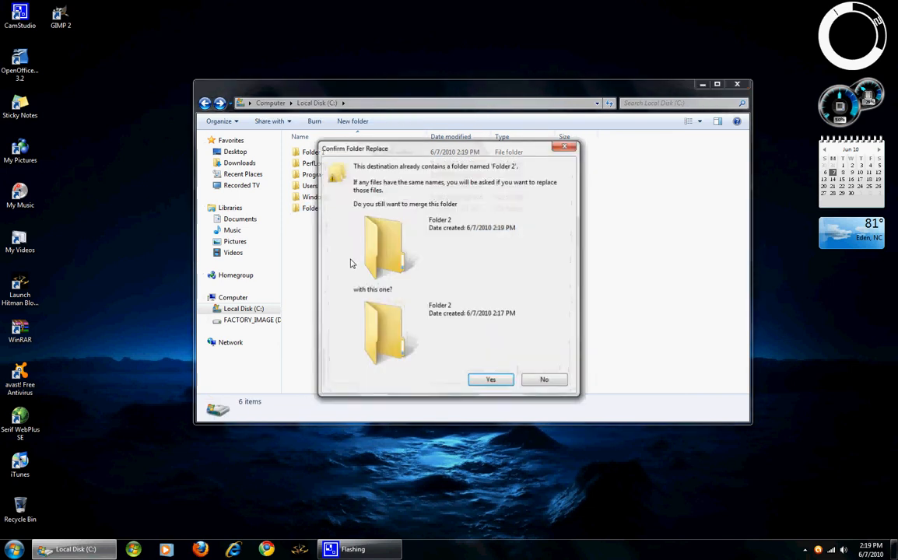
{"action": "left_click", "coordinate": [490, 379]}
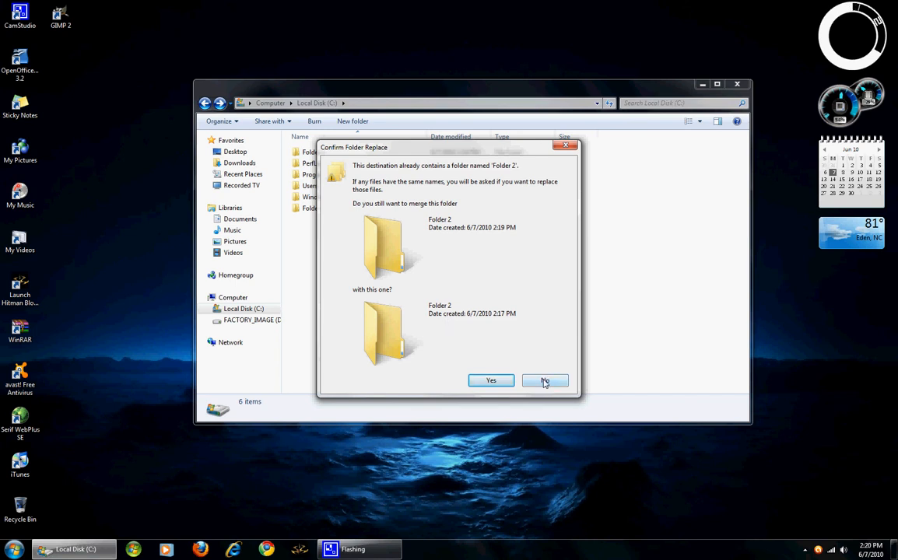
{"action": "left_click", "coordinate": [544, 381]}
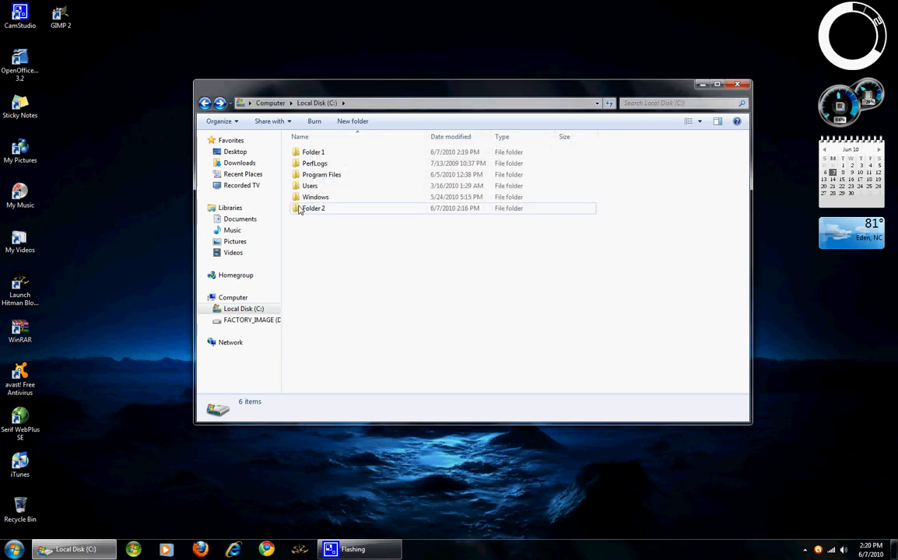
{"action": "left_click_drag", "start_coordinate": [314, 208], "coordinate": [313, 152]}
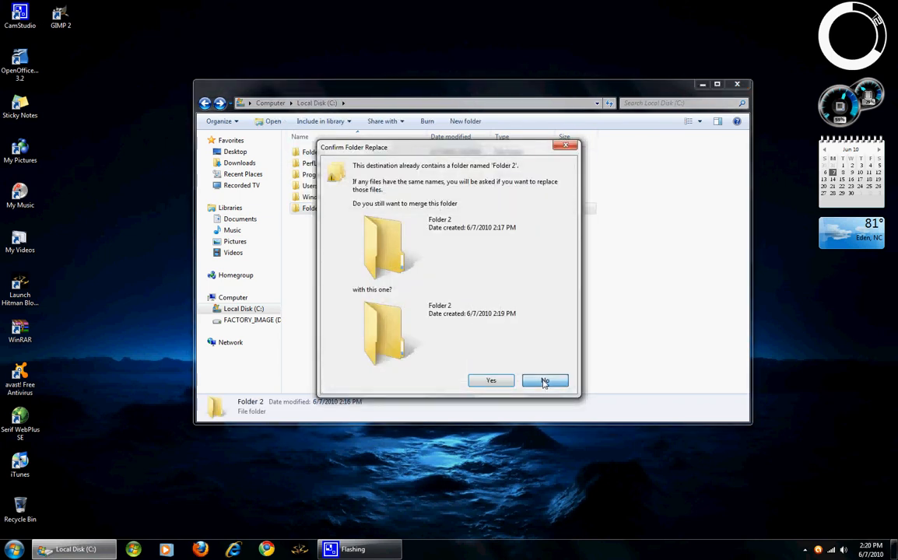
{"action": "left_click", "coordinate": [545, 380]}
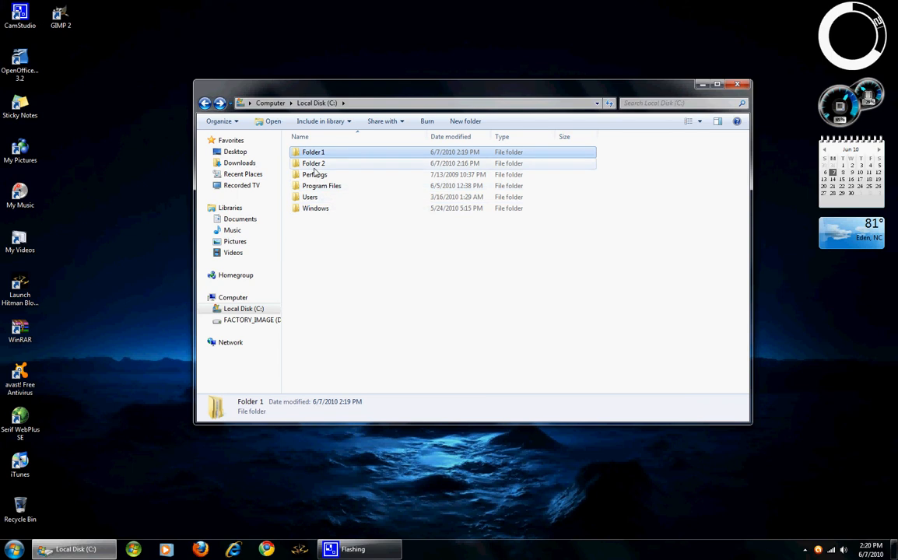
Cut Folder 3 from Folder 1 and paste it onto Local Disk (C:)
{"action": "double_click", "coordinate": [313, 151]}
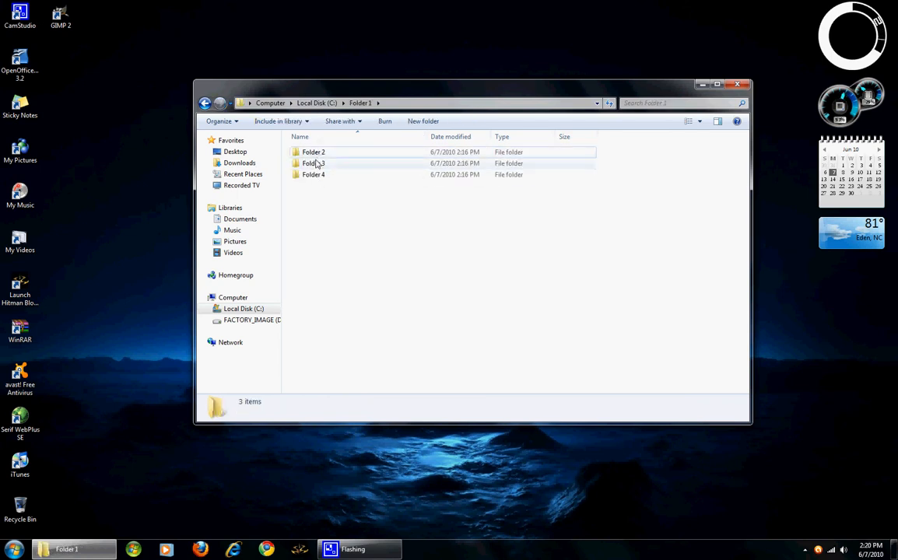
{"action": "left_click", "coordinate": [313, 163]}
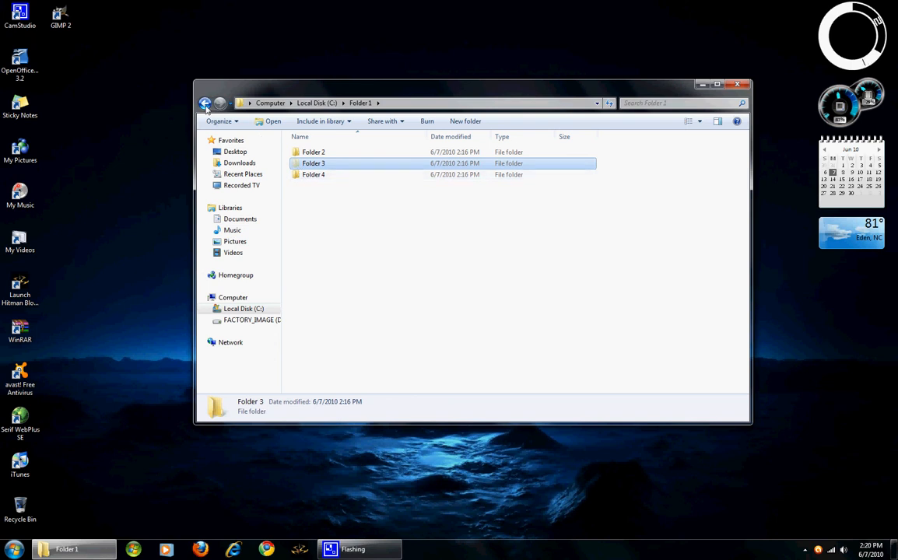
{"action": "left_click", "coordinate": [206, 103]}
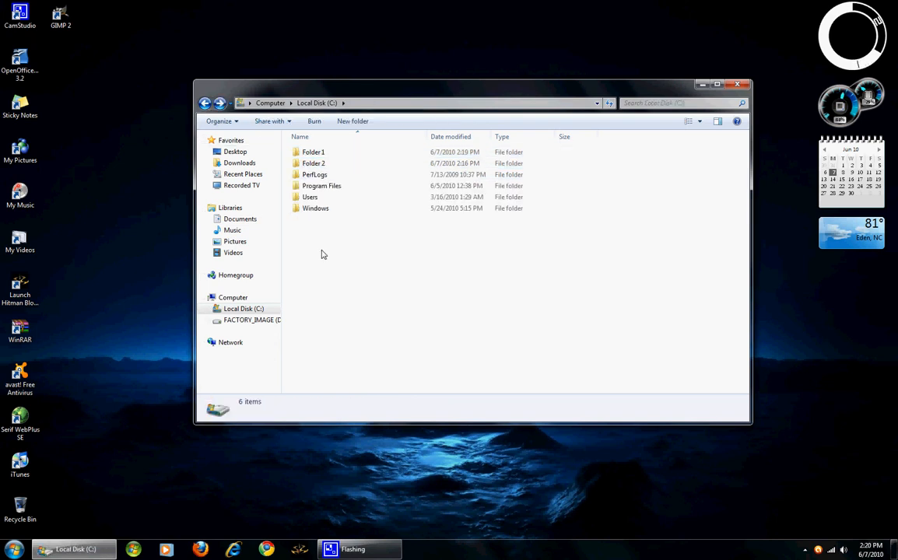
{"action": "left_click", "coordinate": [313, 219]}
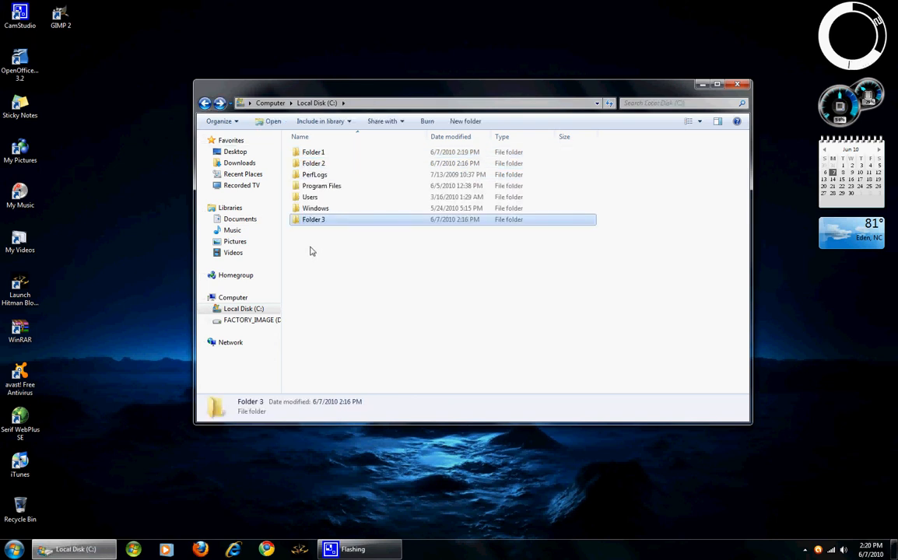
{"action": "right_click", "coordinate": [312, 251]}
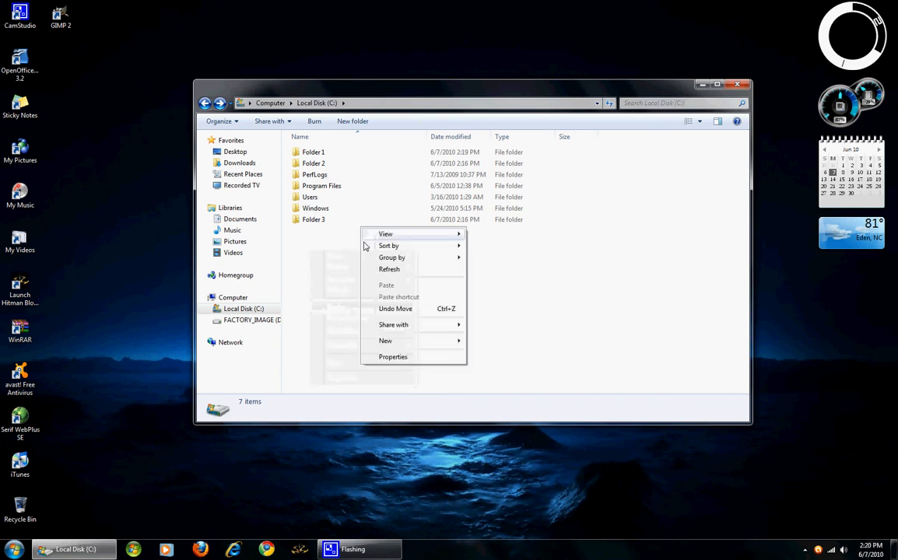
{"action": "left_click", "coordinate": [313, 219]}
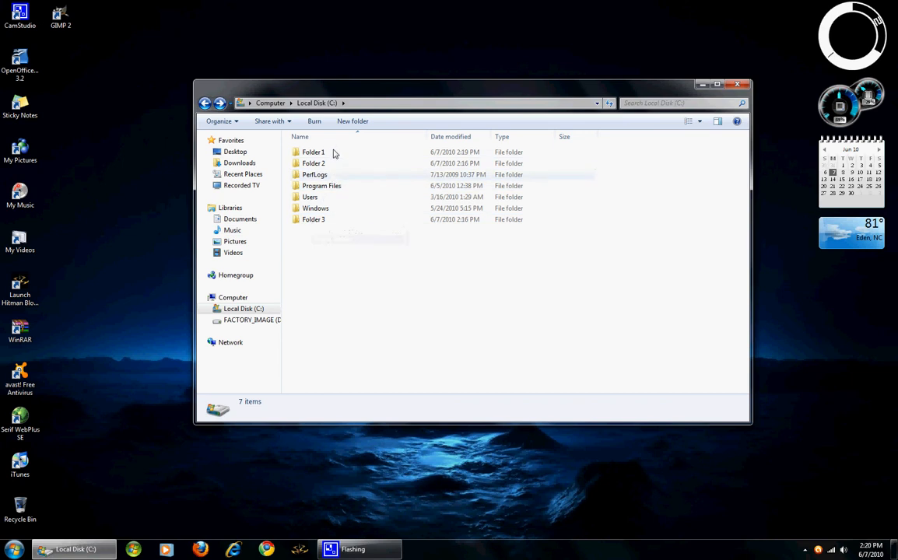
Reopen Folder 1 to confirm only Folder 2 and Folder 4 remain inside
{"action": "double_click", "coordinate": [312, 152]}
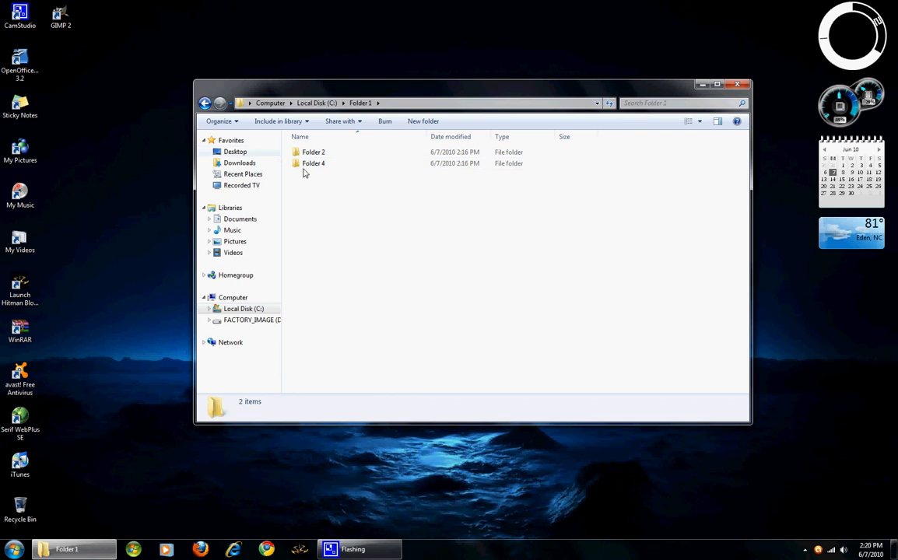
Delete Folder 2 and Folder 4 inside Folder 1, confirming each, so it is empty
{"action": "left_click", "coordinate": [313, 151]}
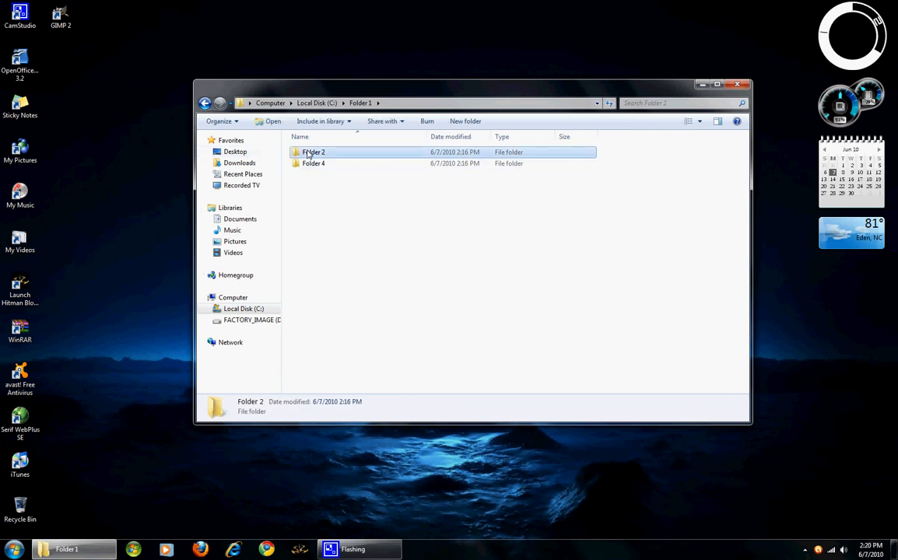
{"action": "right_click", "coordinate": [310, 152]}
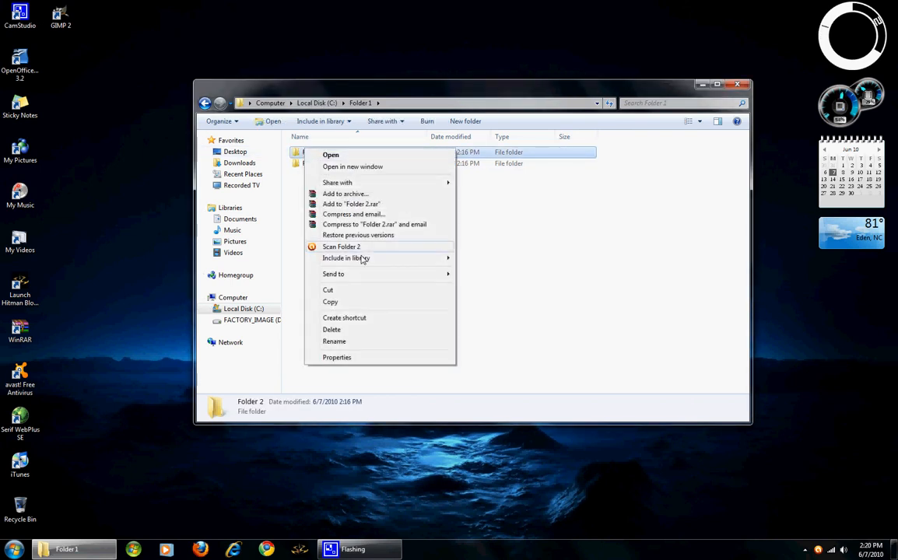
{"action": "left_click", "coordinate": [332, 329]}
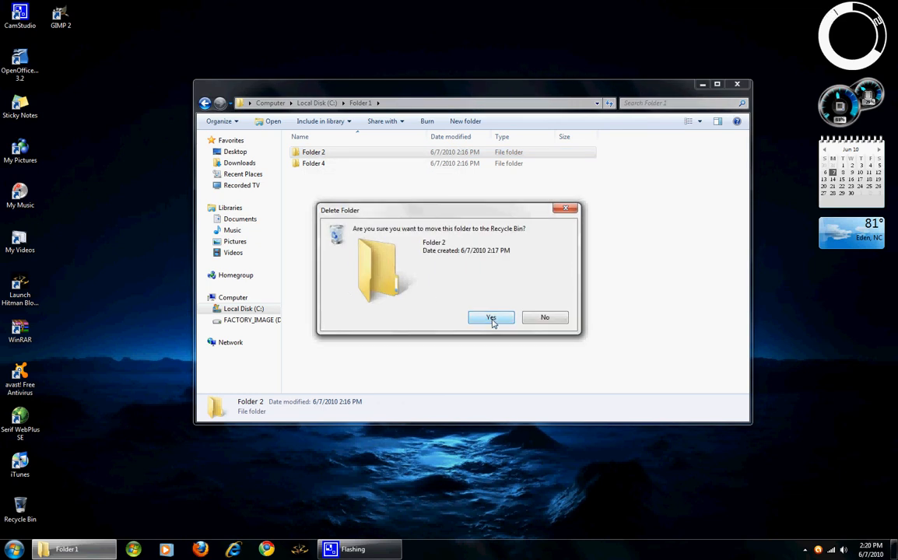
{"action": "mouse_move", "coordinate": [495, 330]}
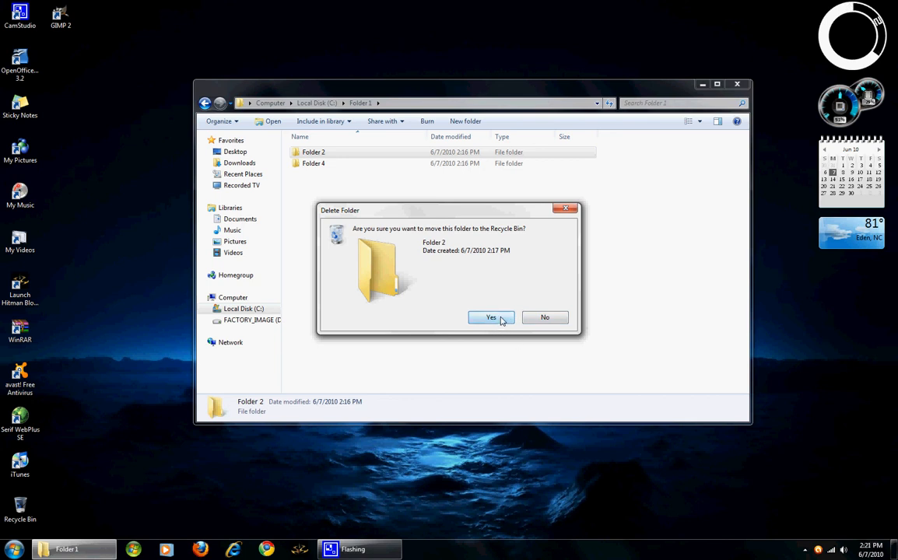
{"action": "left_click", "coordinate": [491, 318]}
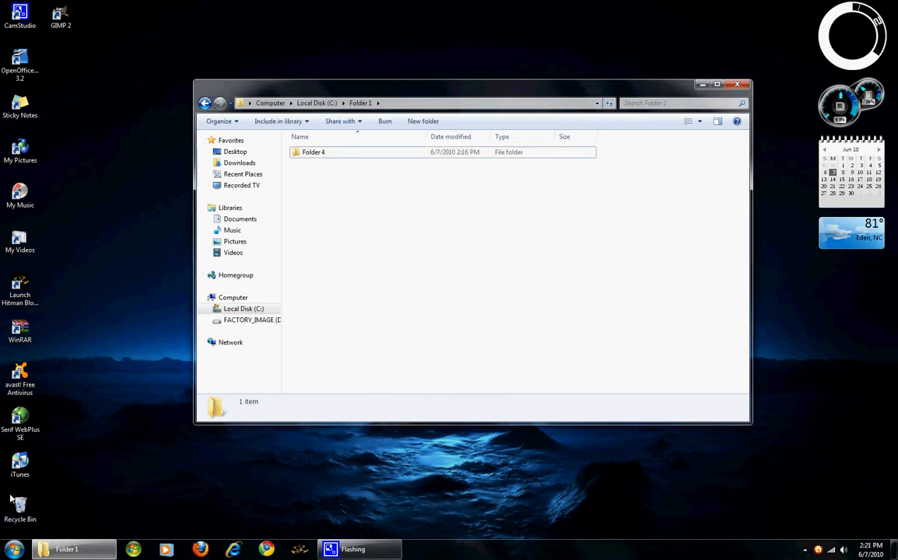
{"action": "mouse_move", "coordinate": [123, 358]}
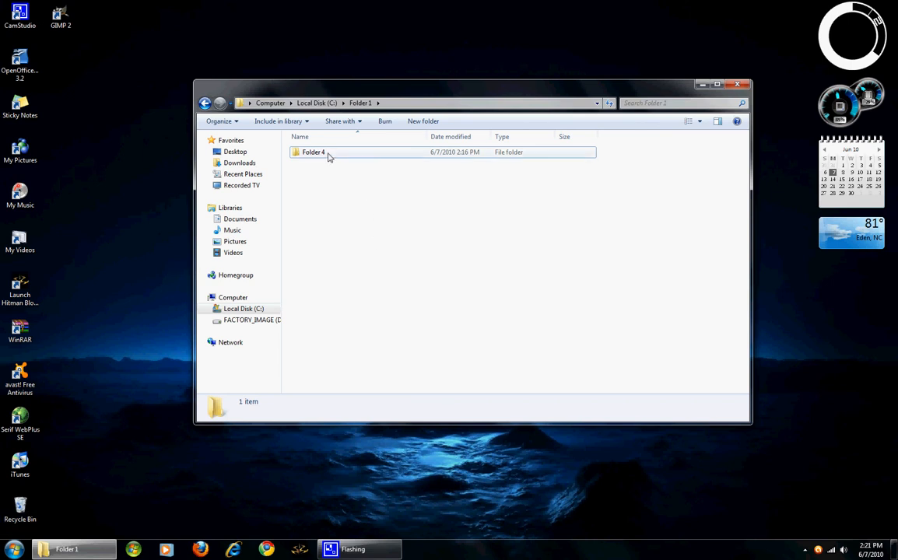
{"action": "left_click", "coordinate": [310, 152]}
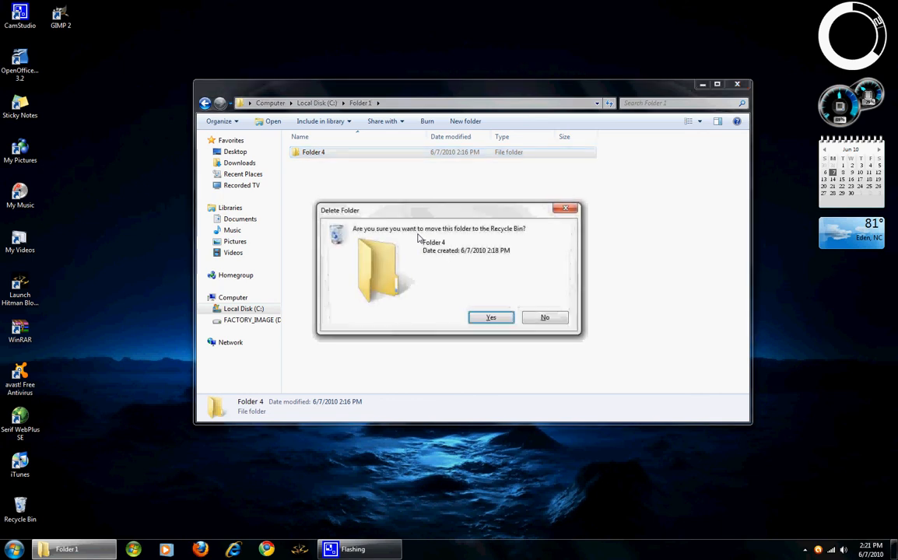
{"action": "left_click", "coordinate": [490, 317]}
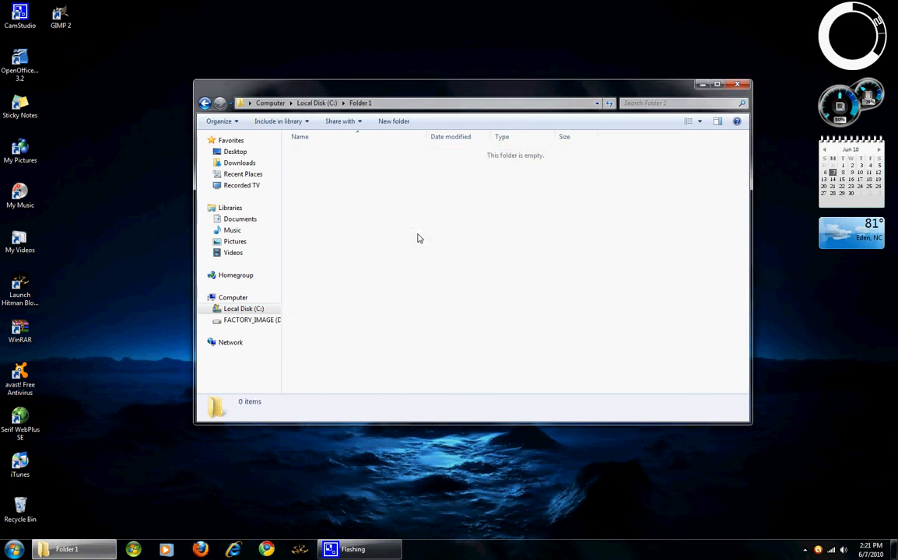
{"action": "mouse_move", "coordinate": [206, 103]}
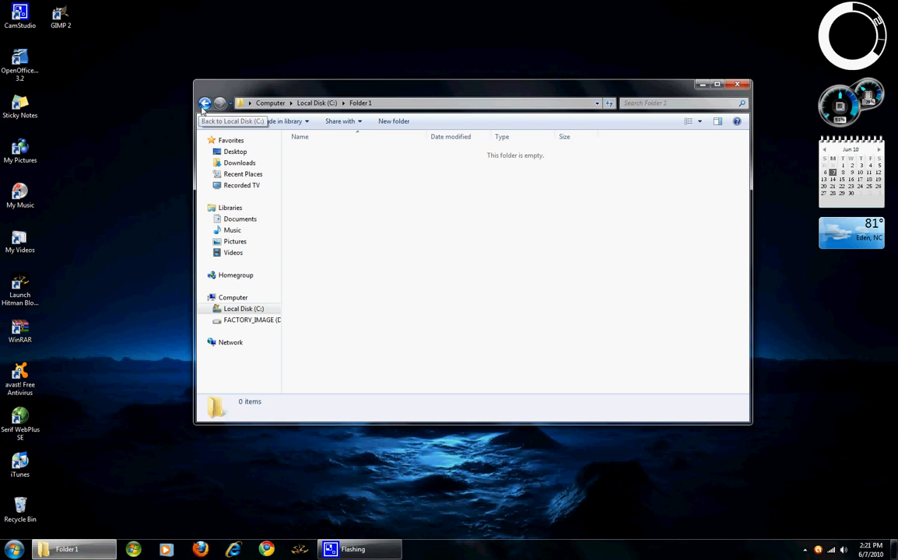
Back in Local Disk (C:), delete Folder 2 and Folder 3, then select Folder 1
{"action": "left_click", "coordinate": [205, 102]}
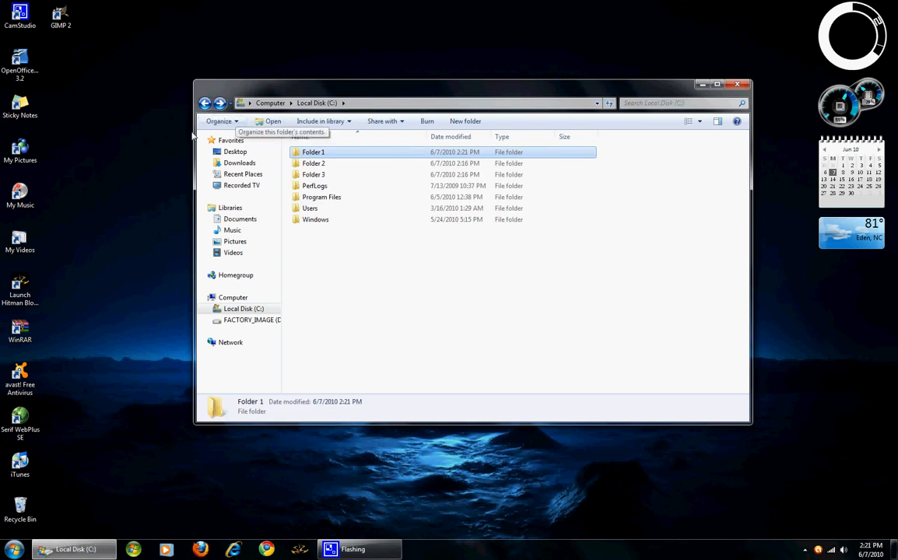
{"action": "mouse_move", "coordinate": [139, 127]}
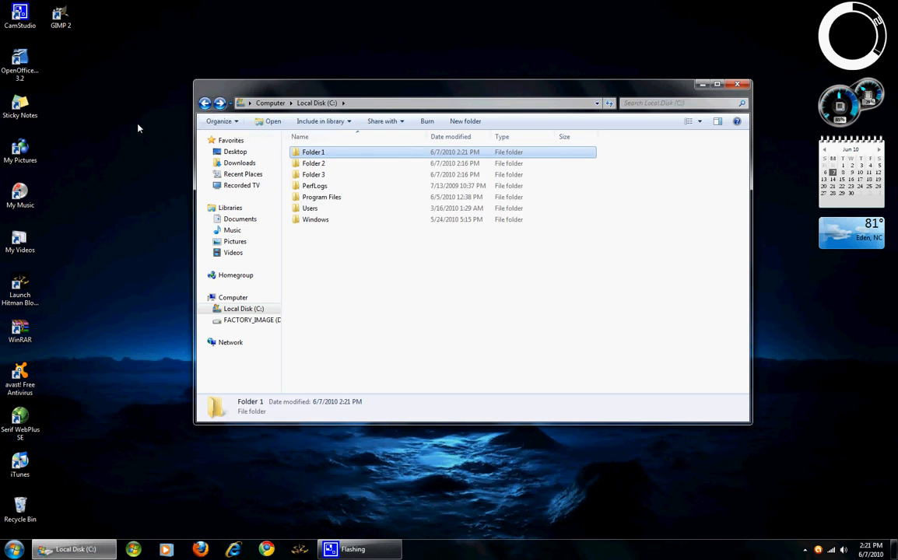
{"action": "mouse_move", "coordinate": [130, 134]}
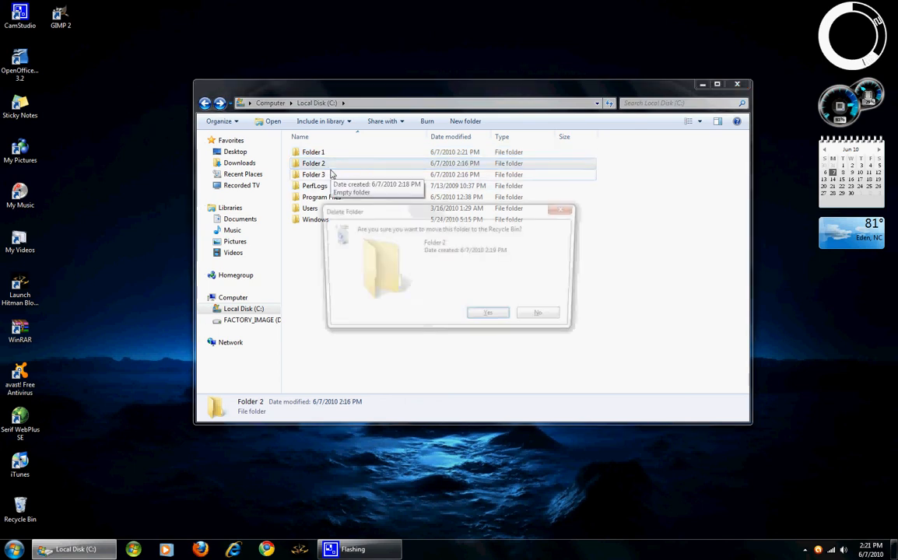
{"action": "left_click", "coordinate": [487, 312]}
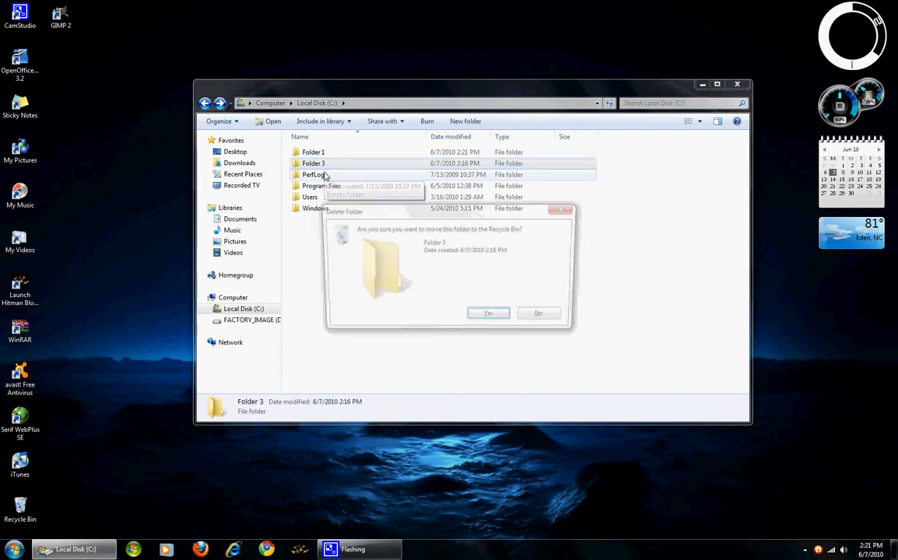
{"action": "left_click", "coordinate": [488, 313]}
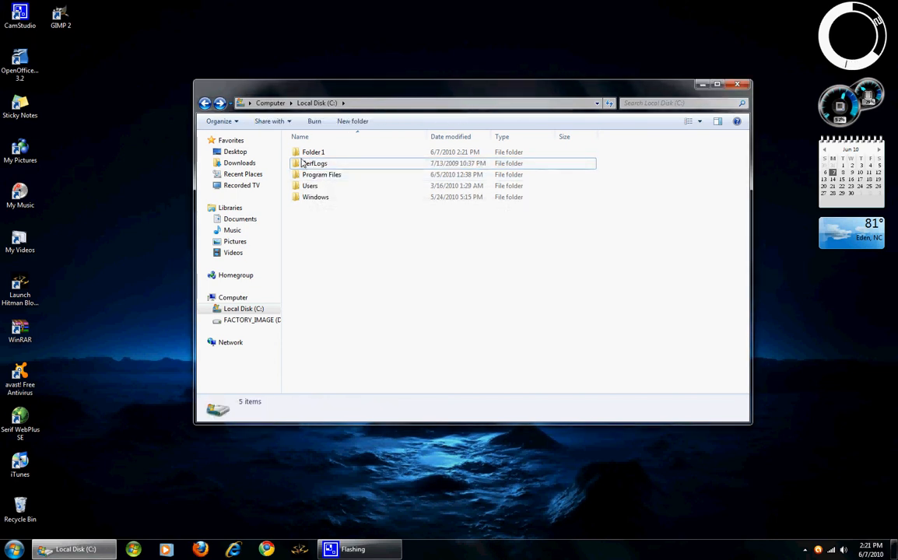
{"action": "left_click", "coordinate": [312, 152]}
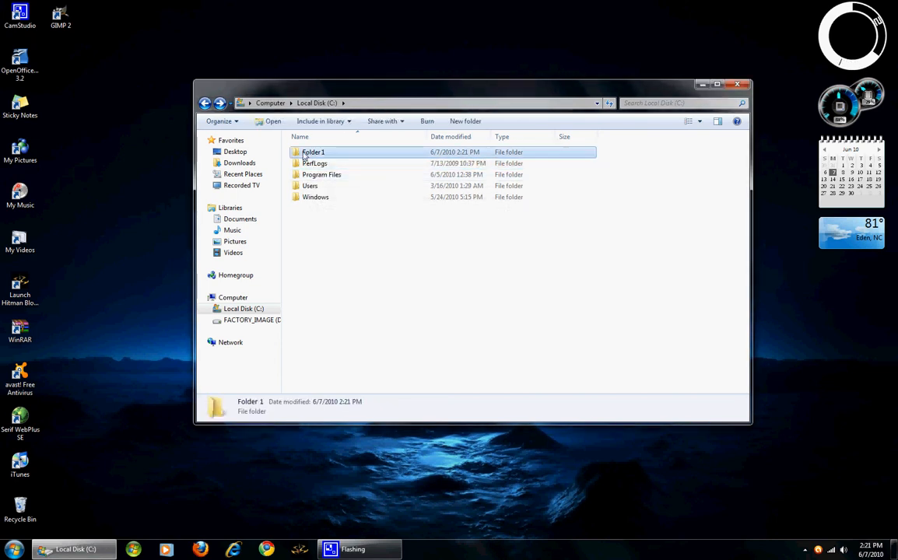
Show Folder 1's context menu to browse Share with, Include in library and Send to
{"action": "right_click", "coordinate": [311, 152]}
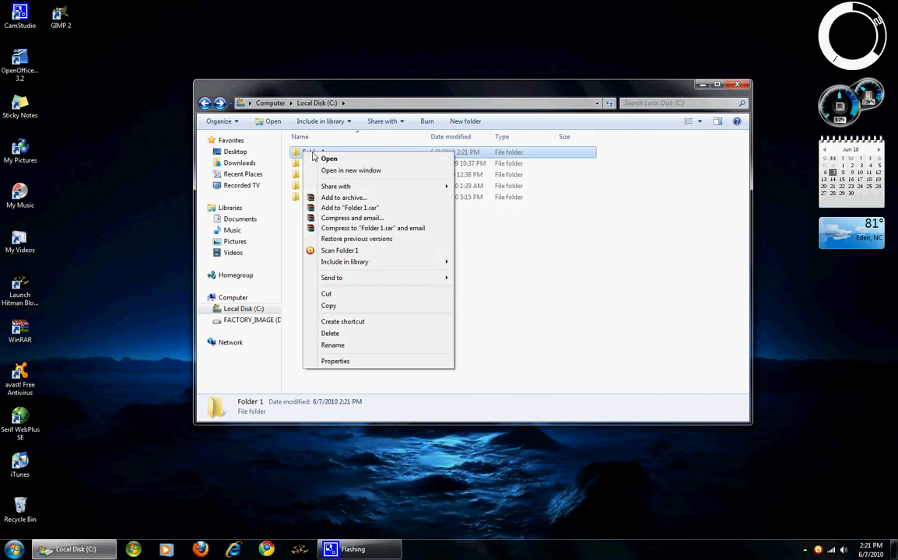
{"action": "mouse_move", "coordinate": [350, 170]}
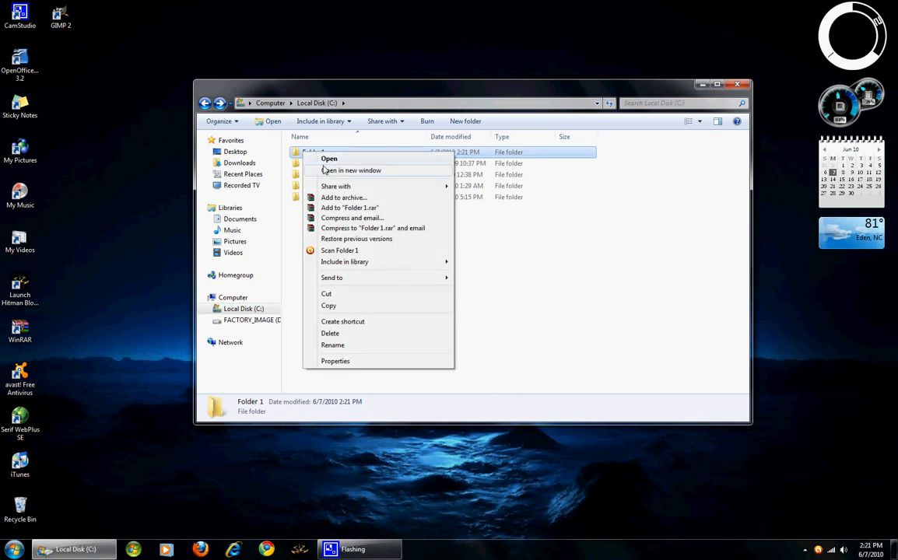
{"action": "mouse_move", "coordinate": [359, 172]}
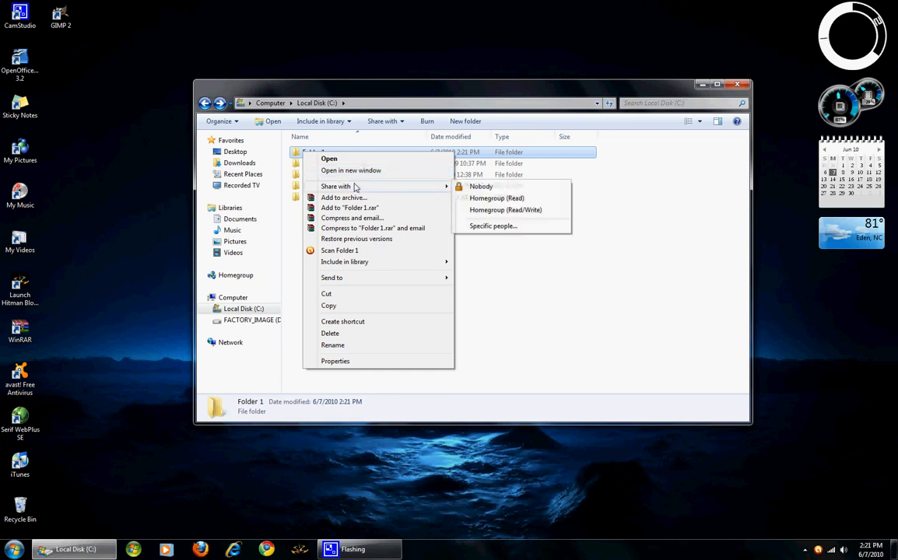
{"action": "mouse_move", "coordinate": [343, 197]}
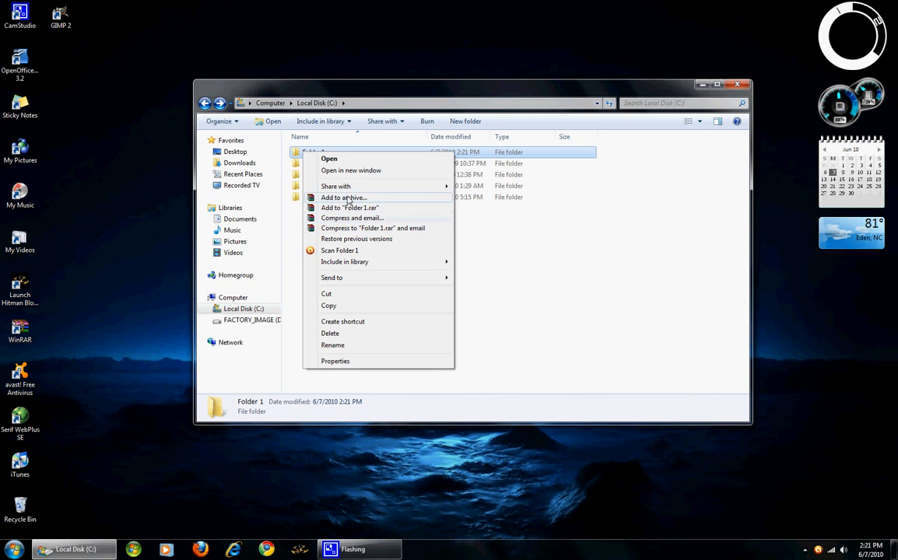
{"action": "mouse_move", "coordinate": [362, 217]}
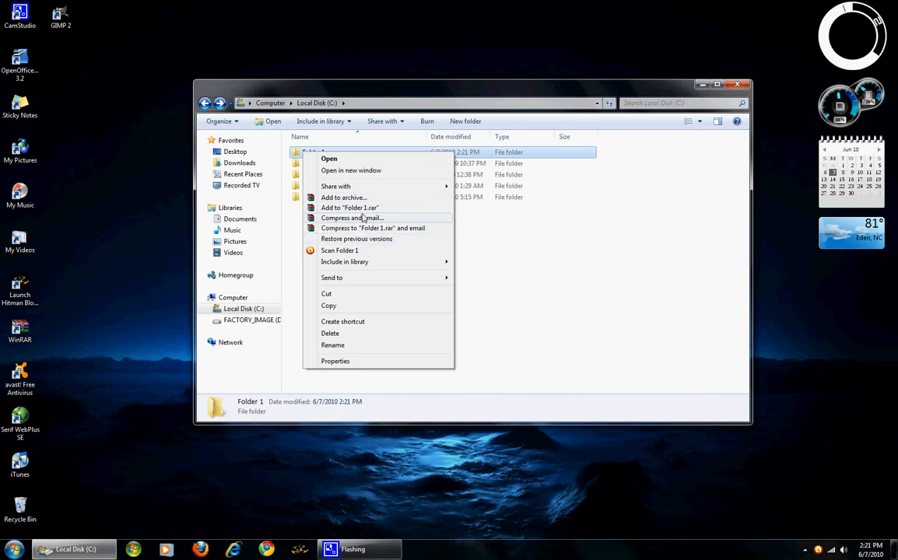
{"action": "mouse_move", "coordinate": [338, 250]}
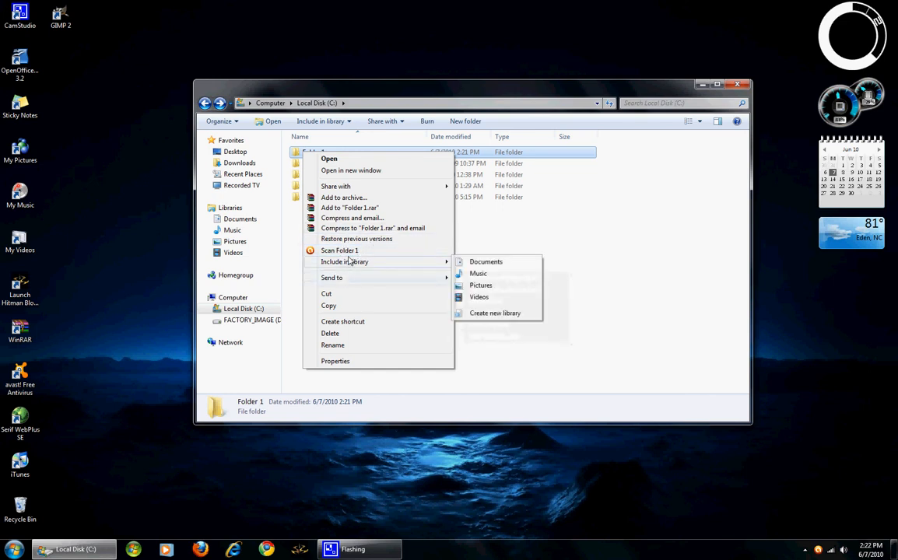
{"action": "mouse_move", "coordinate": [371, 265]}
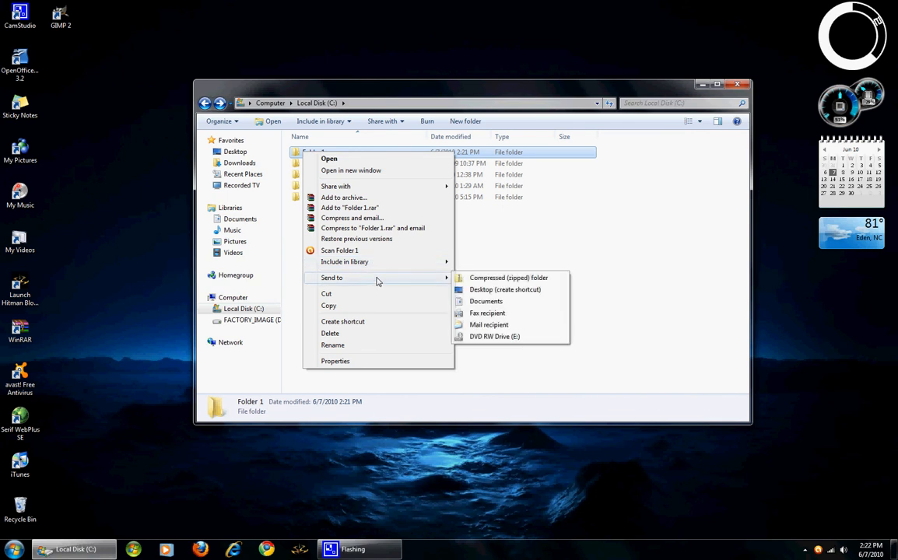
{"action": "mouse_move", "coordinate": [487, 274]}
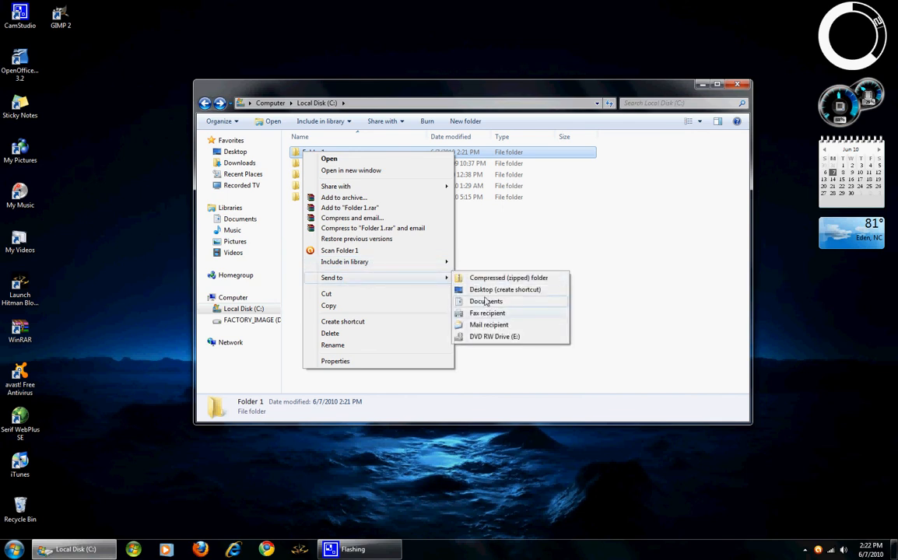
{"action": "mouse_move", "coordinate": [498, 336]}
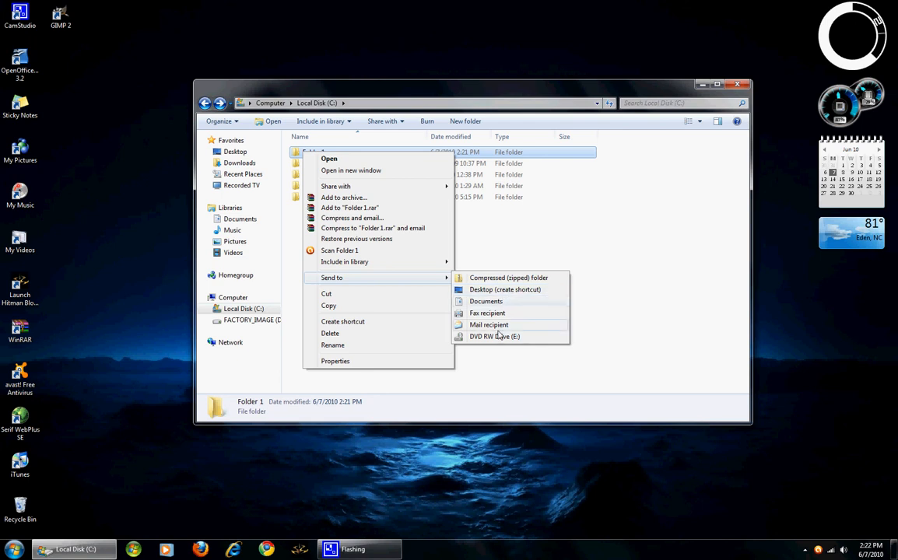
{"action": "mouse_move", "coordinate": [416, 290]}
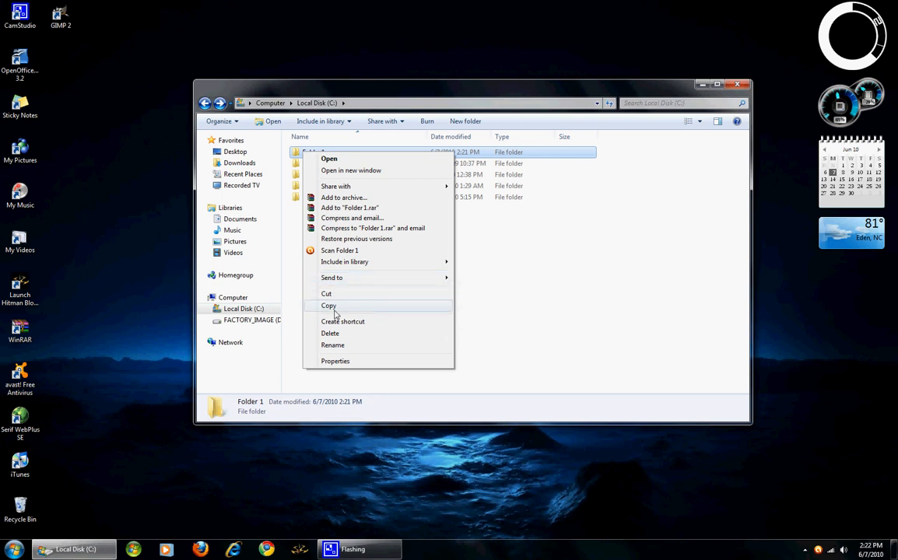
{"action": "mouse_move", "coordinate": [352, 326]}
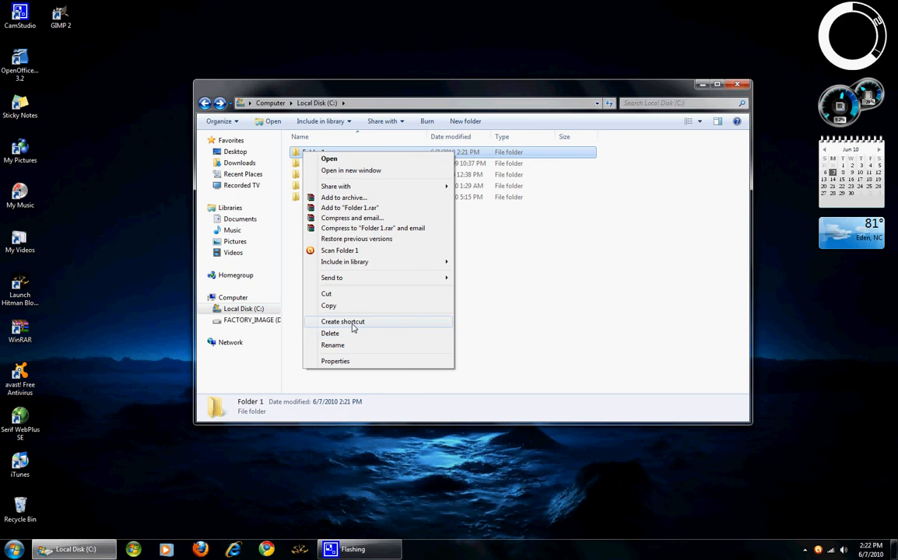
{"action": "mouse_move", "coordinate": [352, 334]}
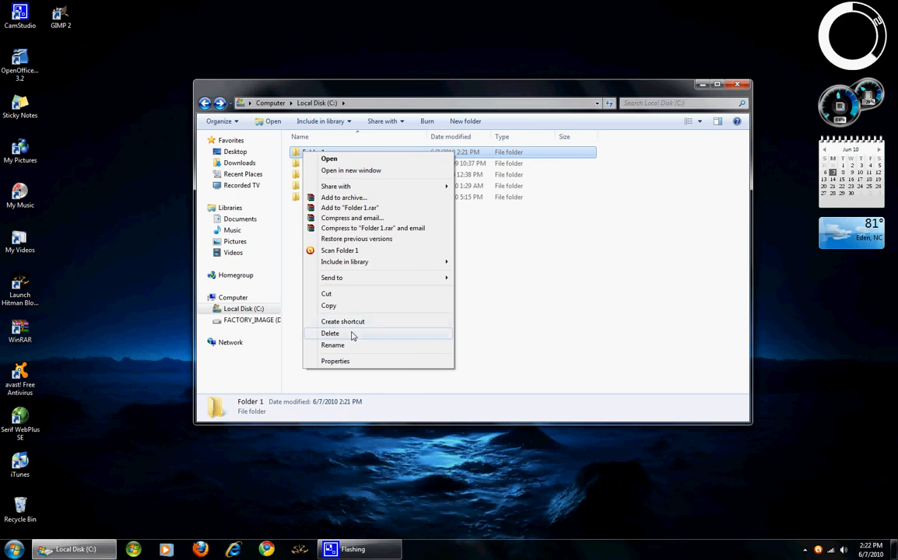
{"action": "mouse_move", "coordinate": [348, 335]}
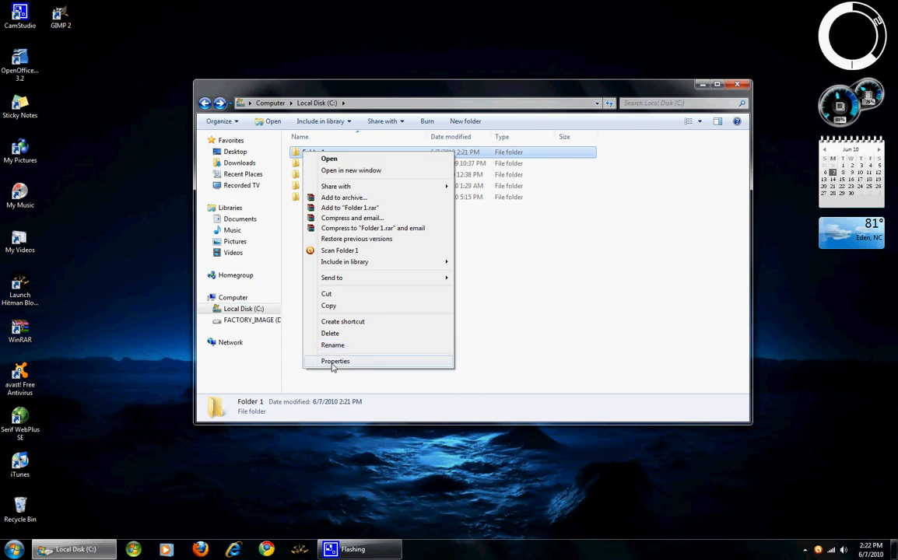
View Folder 1's Properties showing an empty folder, then cancel without changes
{"action": "left_click", "coordinate": [335, 361]}
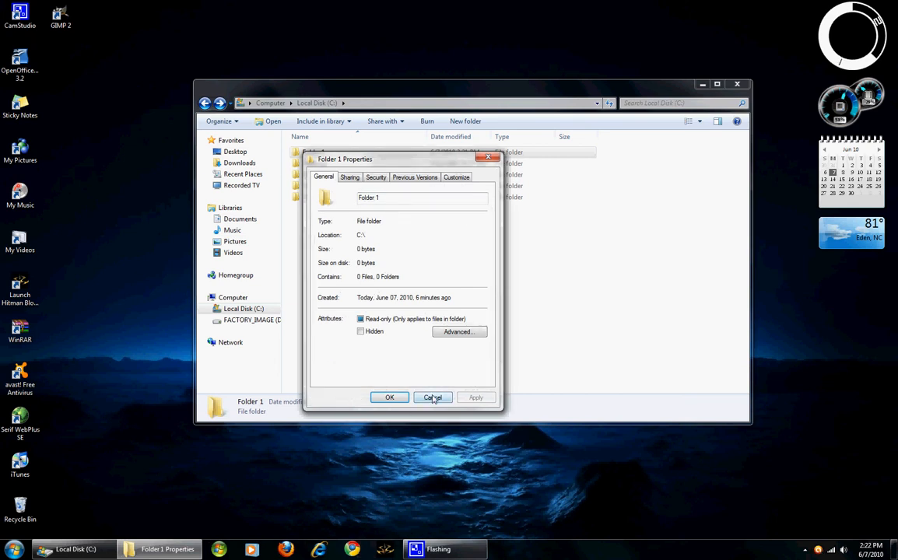
{"action": "left_click", "coordinate": [432, 397]}
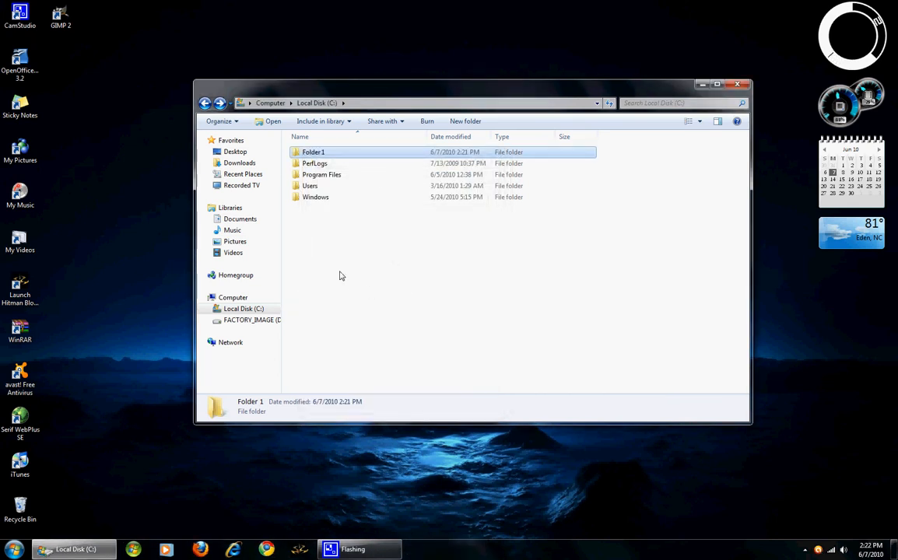
{"action": "mouse_move", "coordinate": [351, 218]}
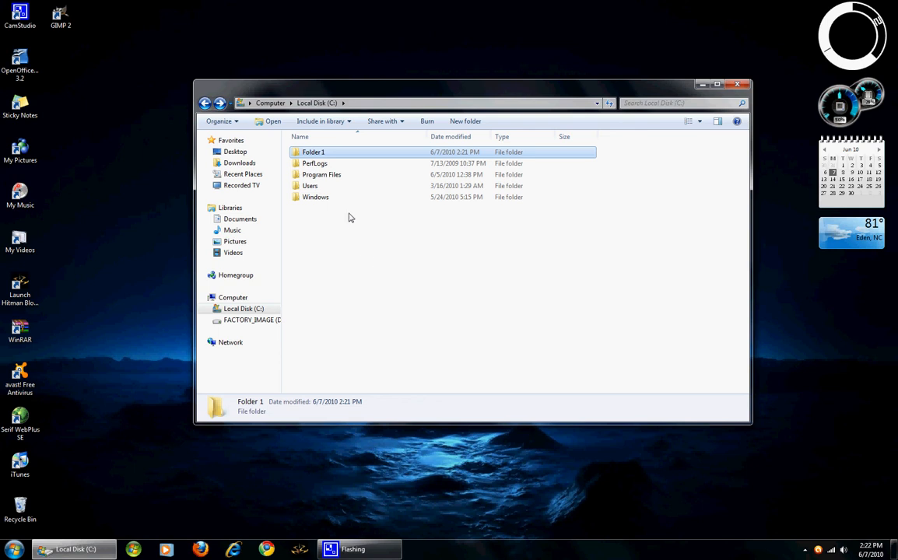